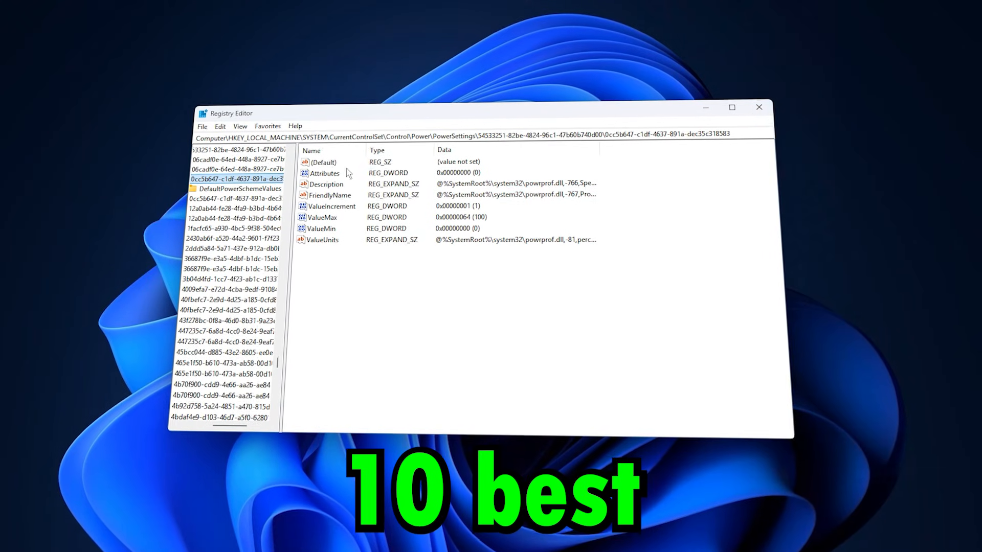
Step: Browse the Optimized and Revert Registries folders and open the Commands.txt notes
double_click(323, 172)
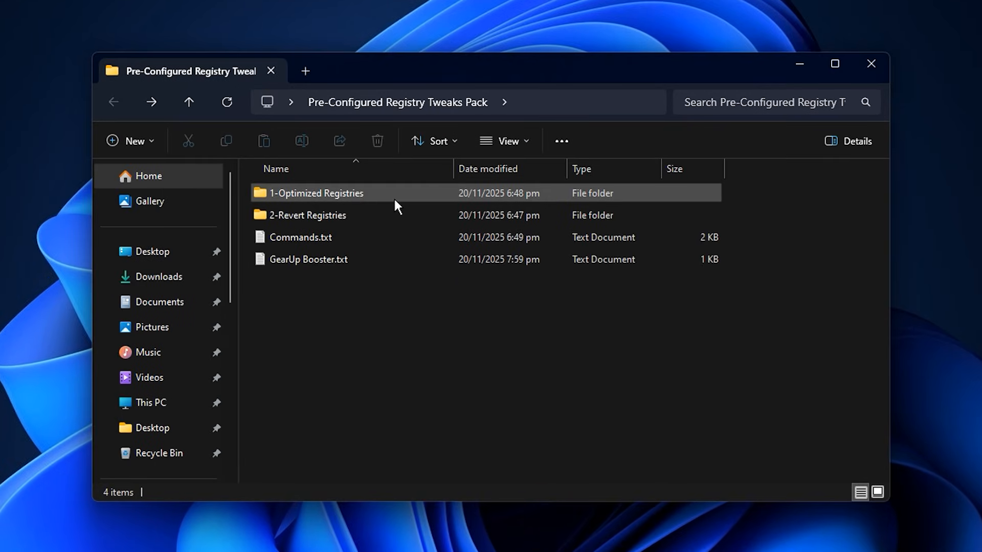
double_click(321, 193)
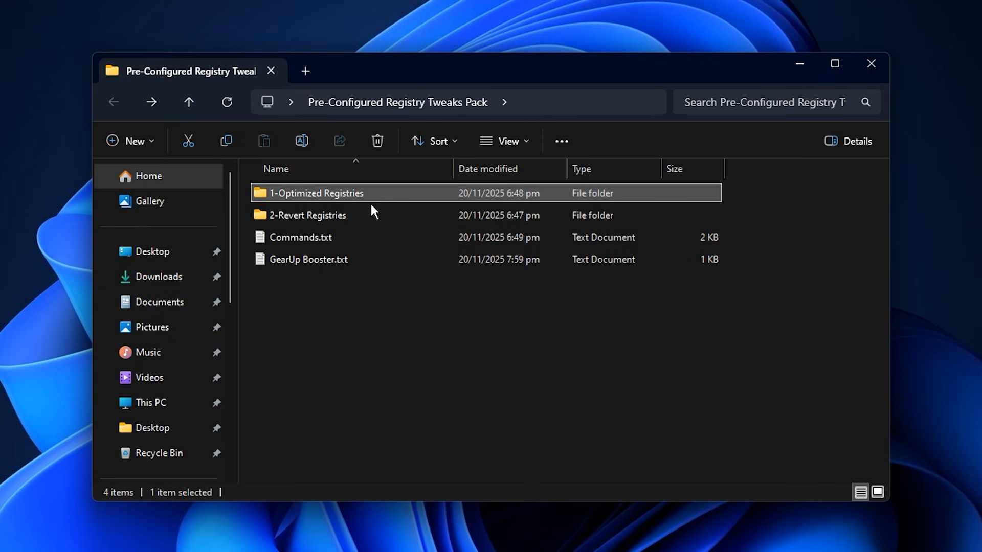
left_click(308, 215)
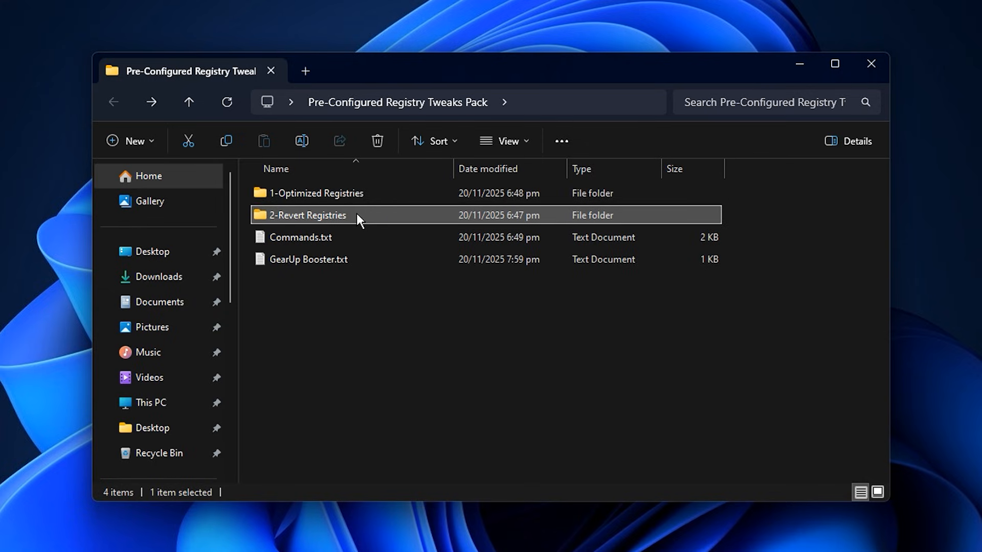
double_click(308, 215)
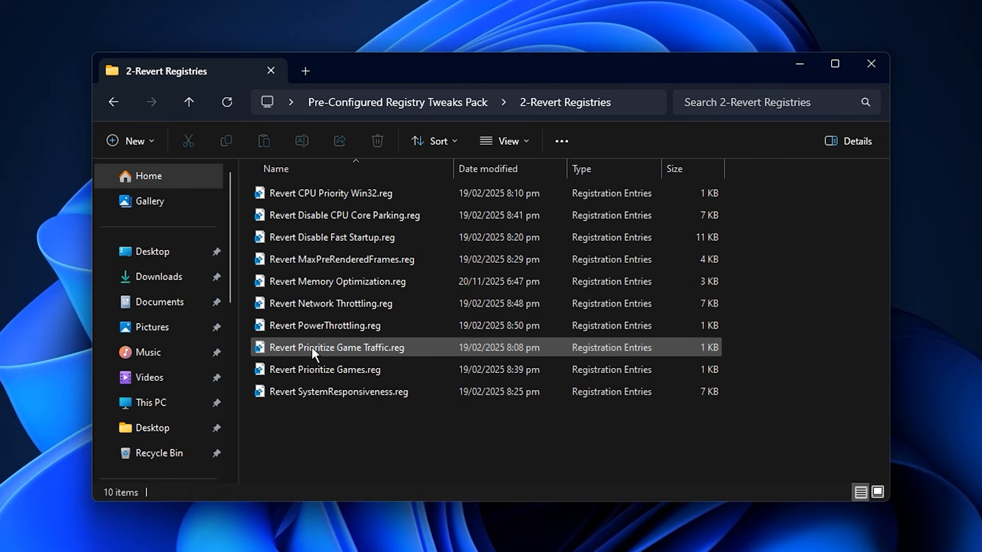
mouse_move(347, 360)
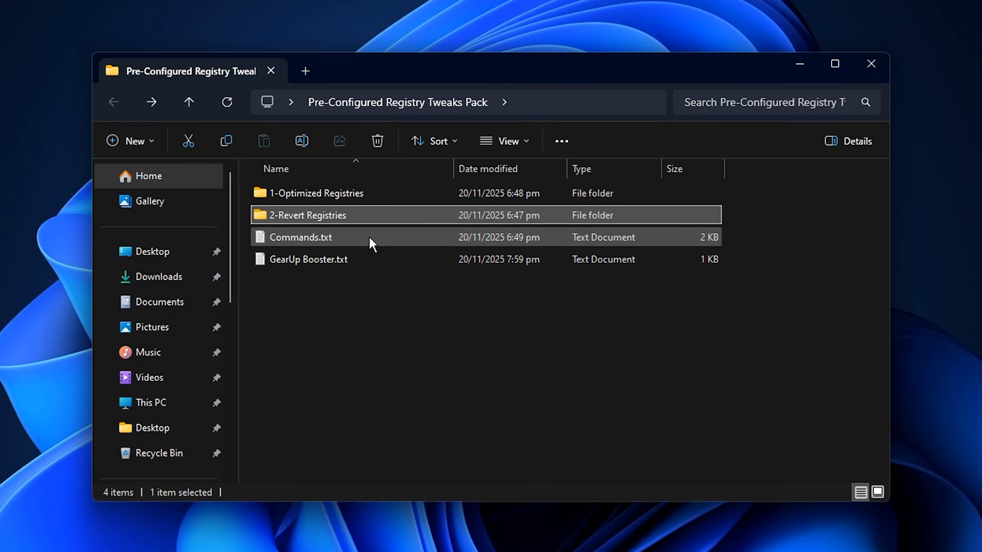
double_click(301, 238)
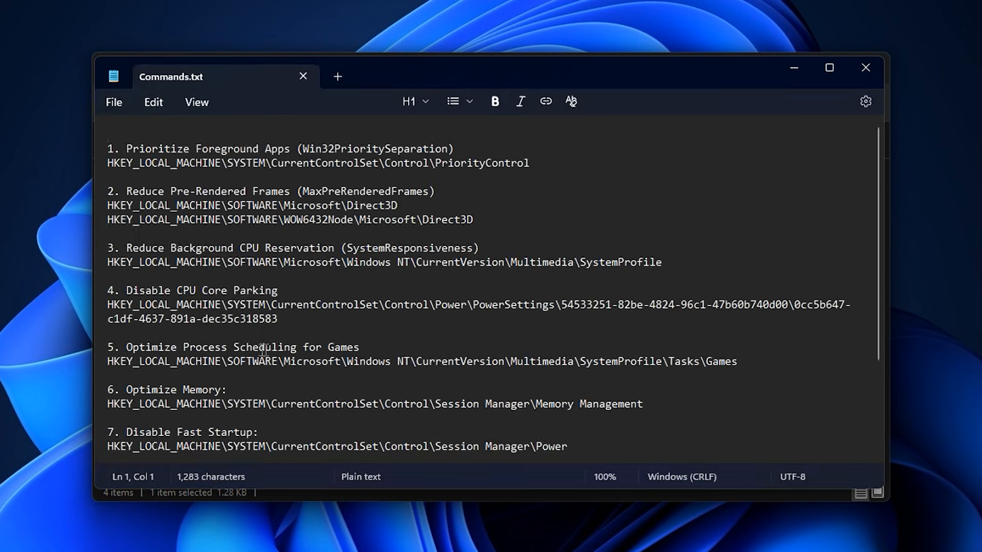
Step: Minimize File Explorer and search 'regedit' to launch Registry Editor
left_click_drag(107, 305, 281, 319)
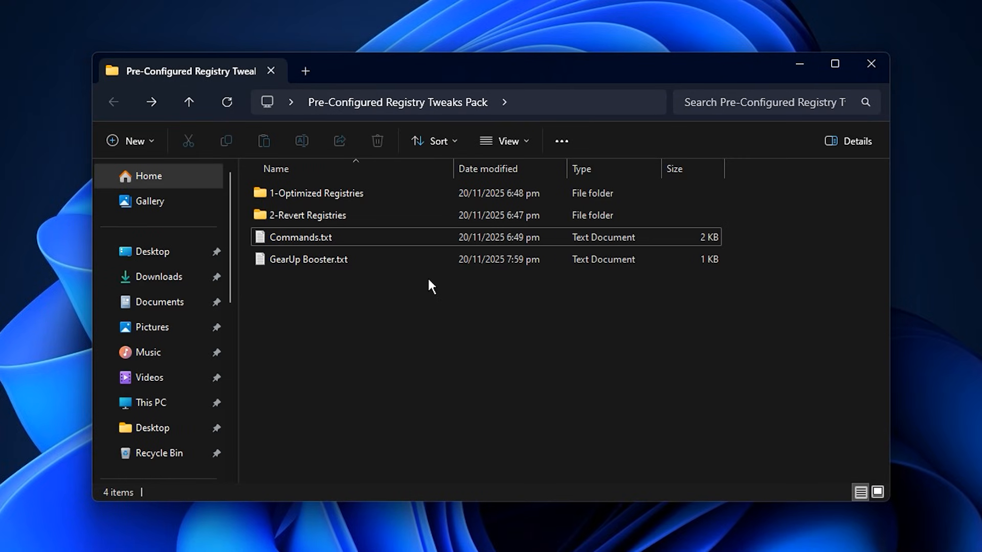
mouse_move(456, 351)
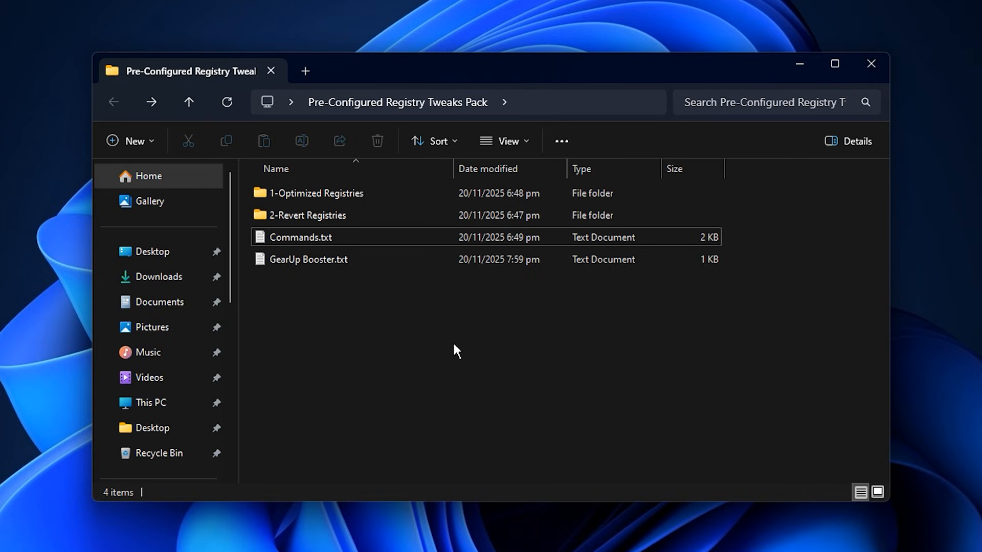
mouse_move(316, 298)
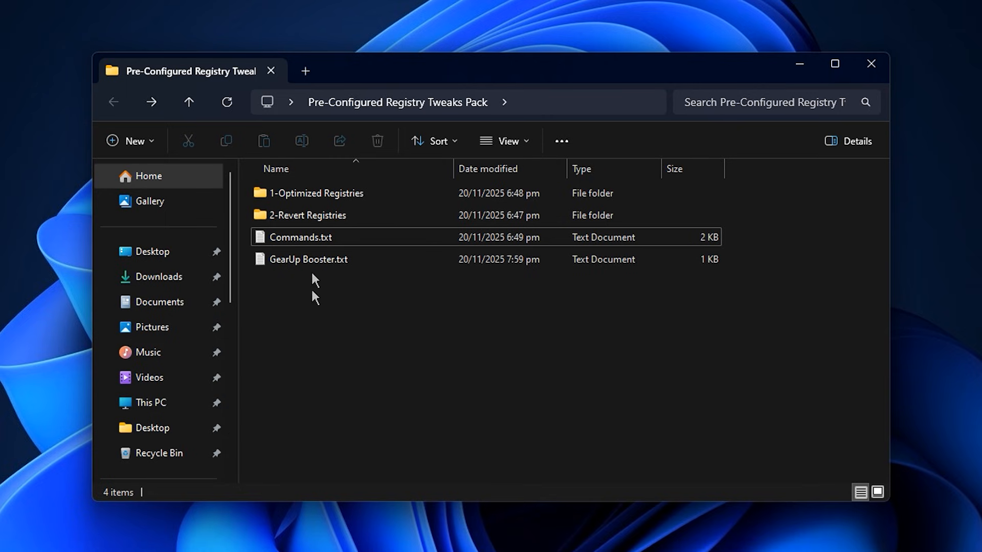
mouse_move(407, 298)
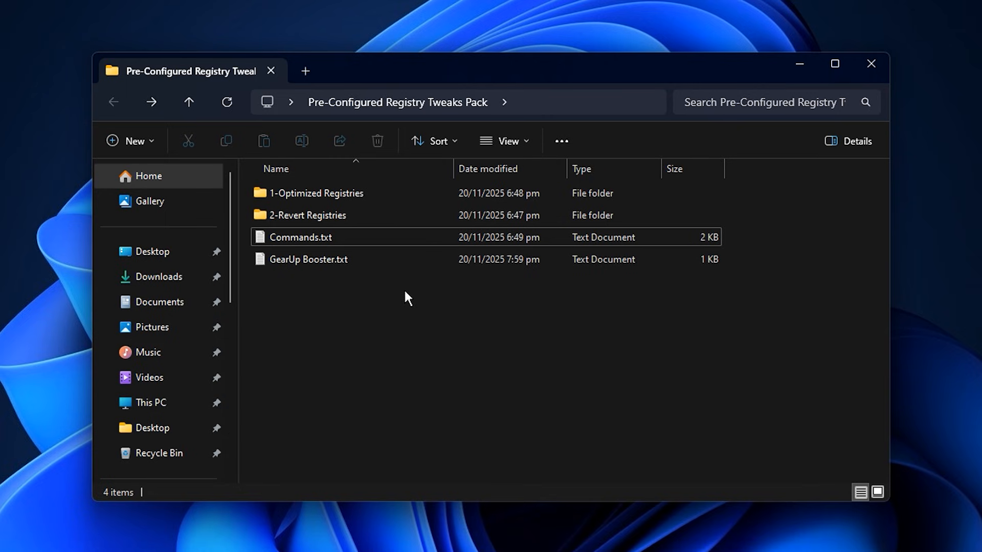
left_click(870, 64)
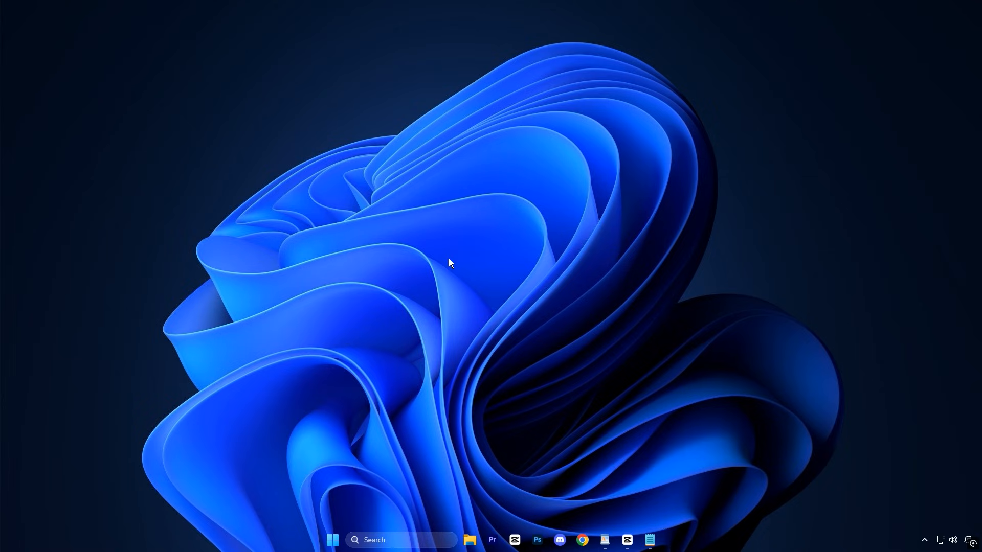
mouse_move(449, 294)
type("r")
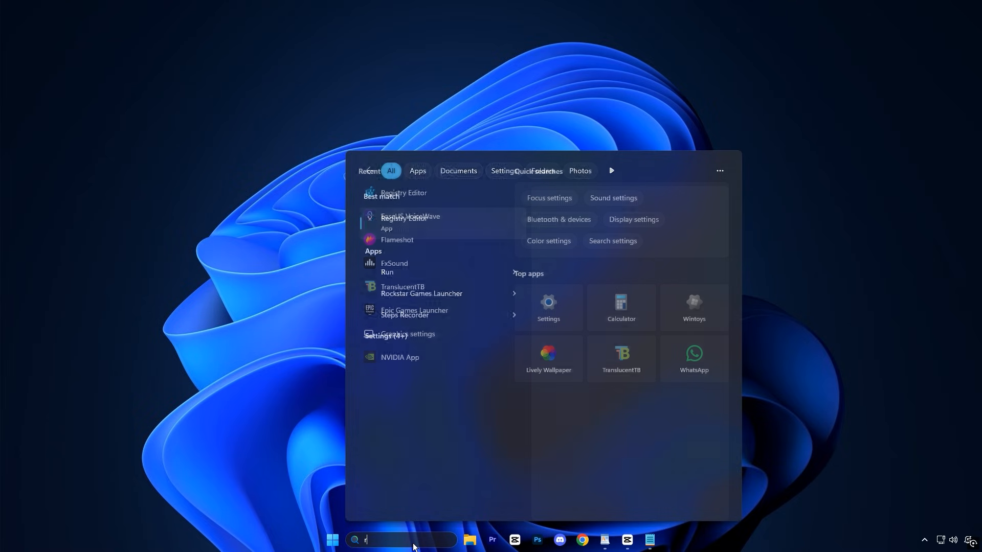
type("eg")
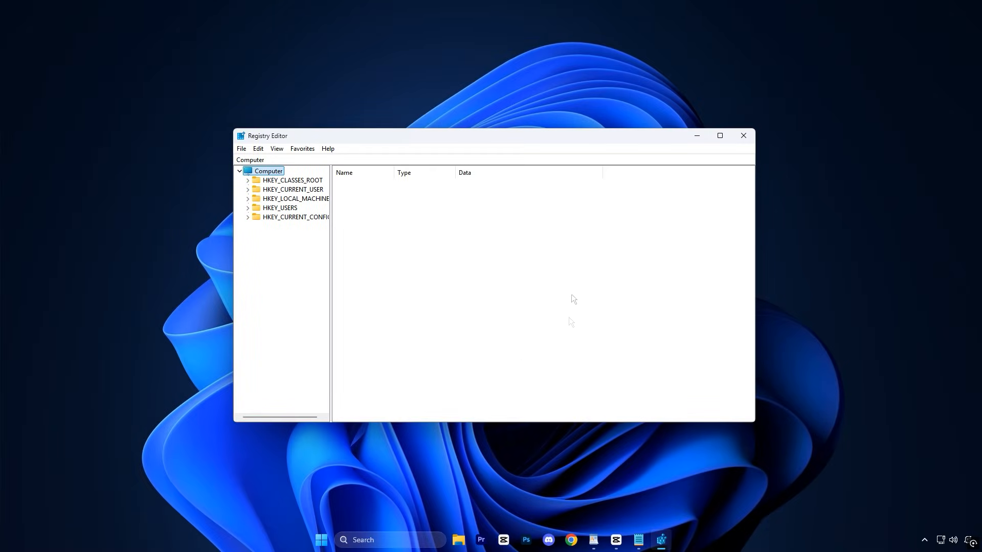
mouse_move(415, 255)
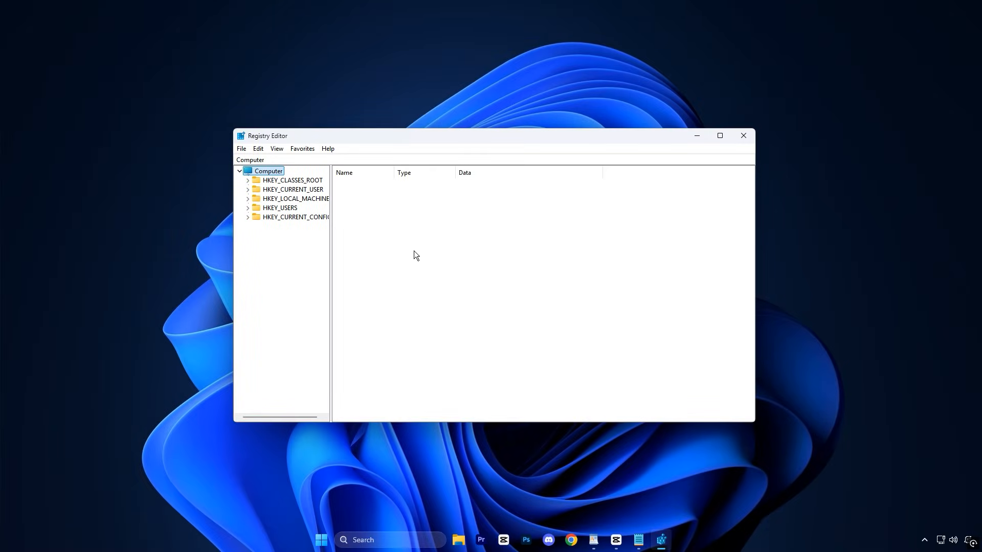
mouse_move(444, 266)
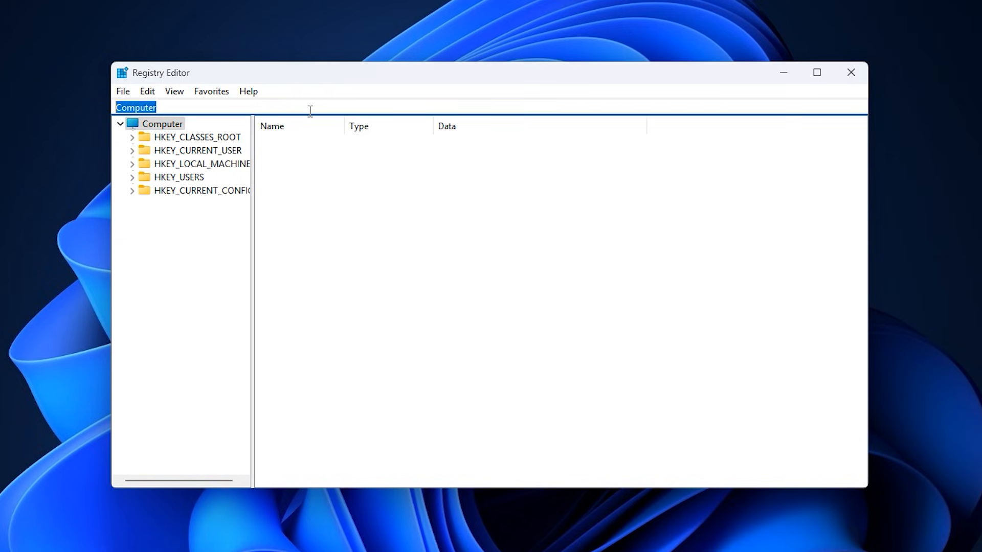
Step: Go to the PriorityControl key and set Win32PrioritySeparation to hexadecimal 26
type("HKEY_LOCAL_MACHINE\\SYSTEM\\CurrentControlSet\\Control\\PriorityControl")
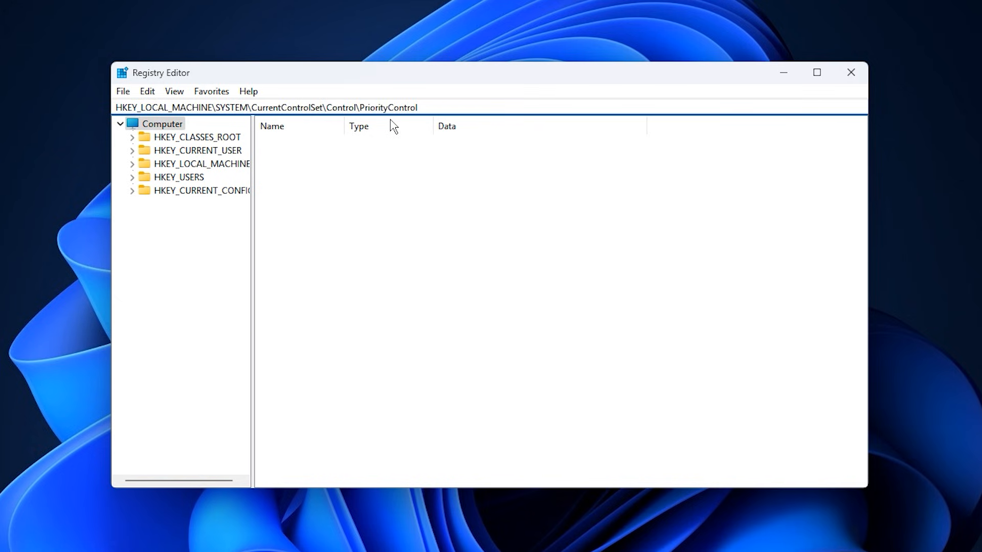
left_click(266, 107)
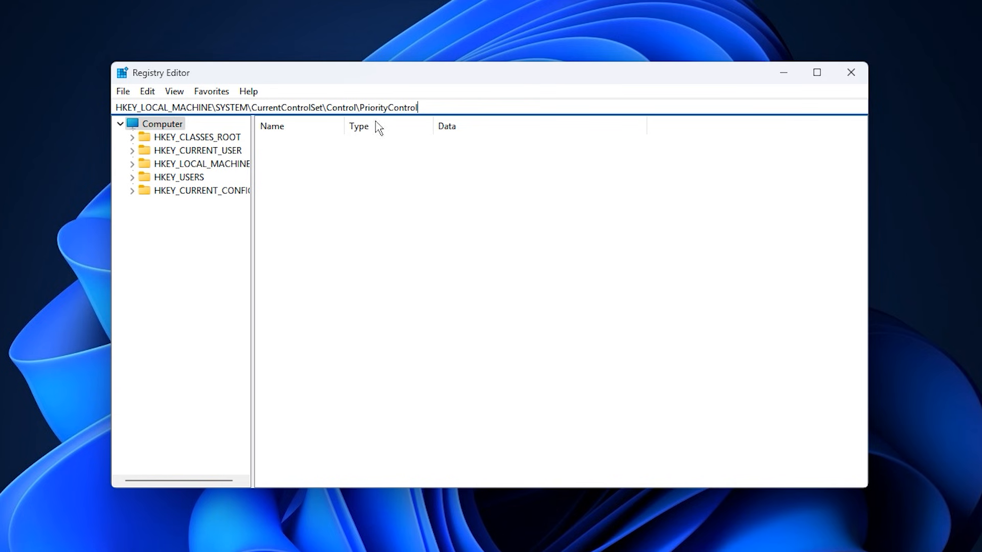
mouse_move(397, 128)
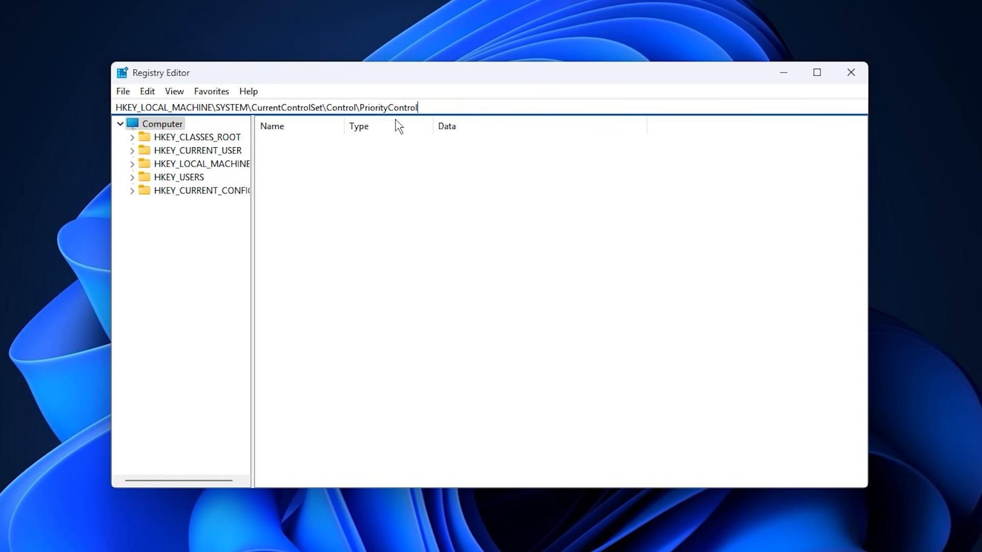
key("Enter")
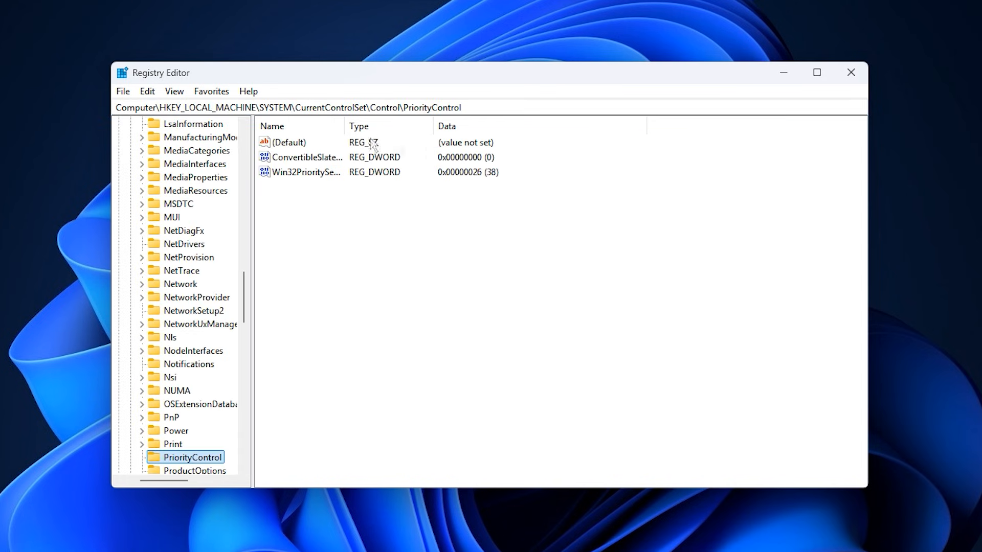
left_click(305, 172)
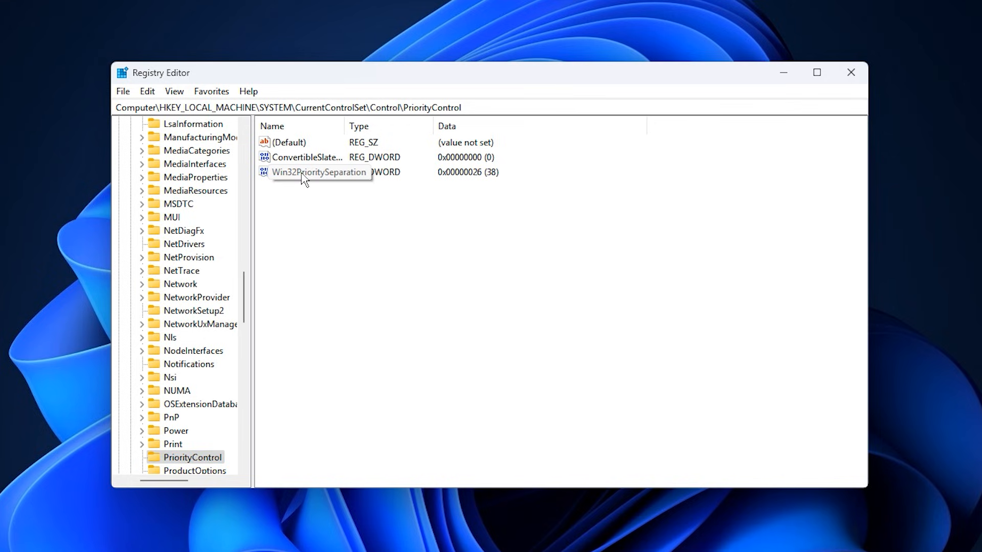
double_click(316, 173)
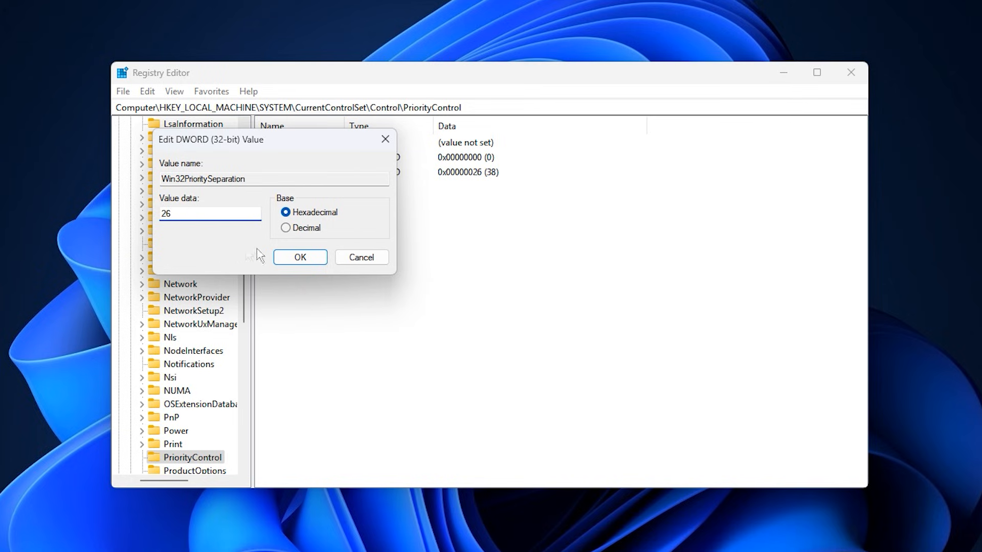
mouse_move(331, 221)
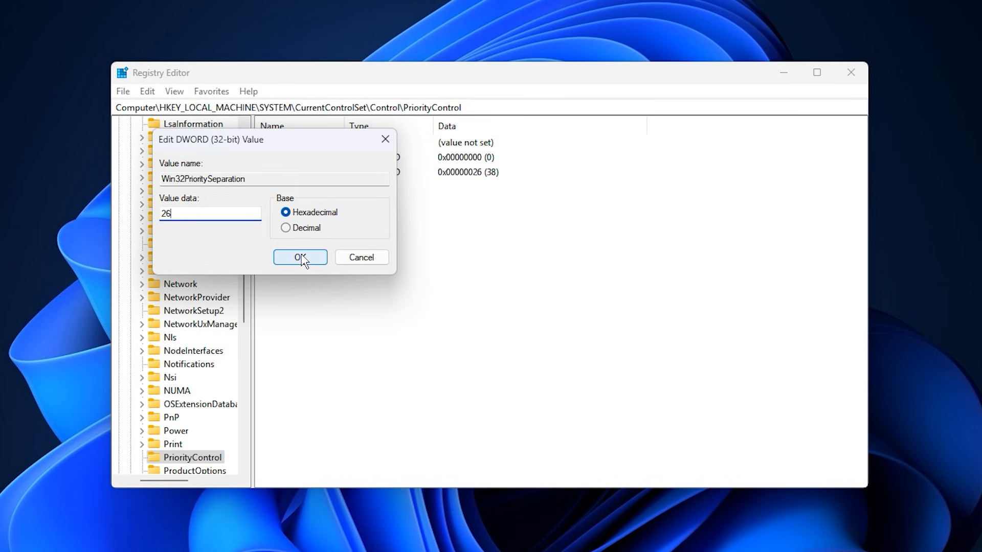
left_click(300, 257)
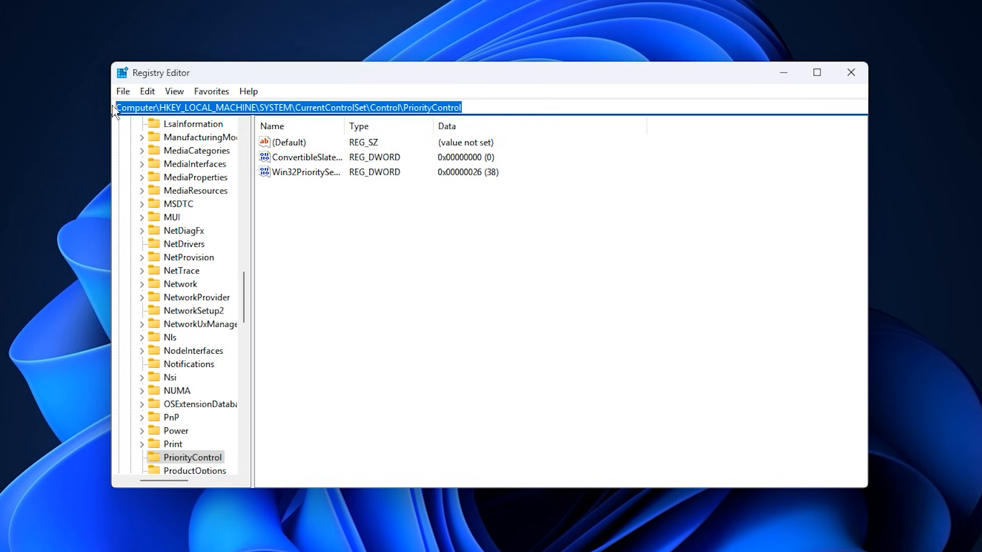
mouse_move(460, 130)
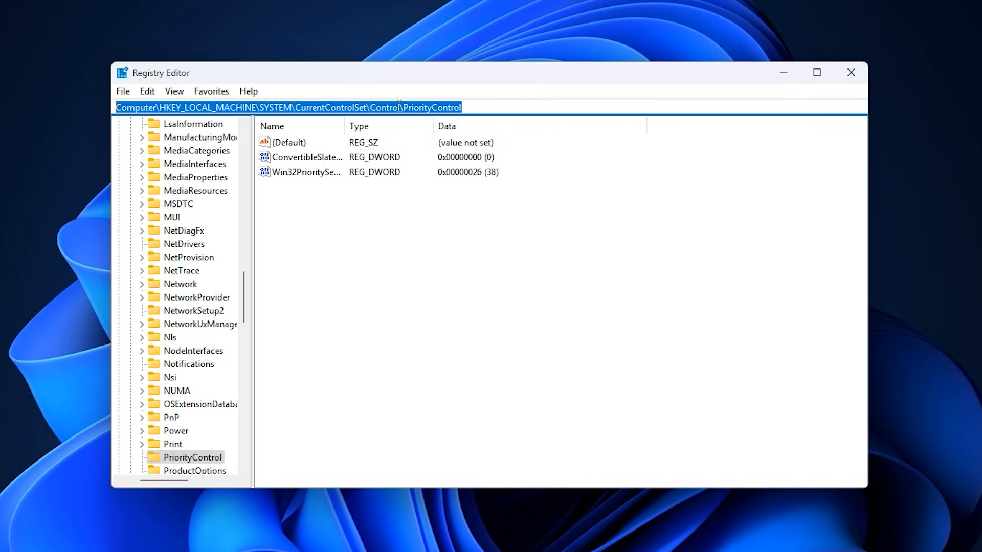
mouse_move(406, 128)
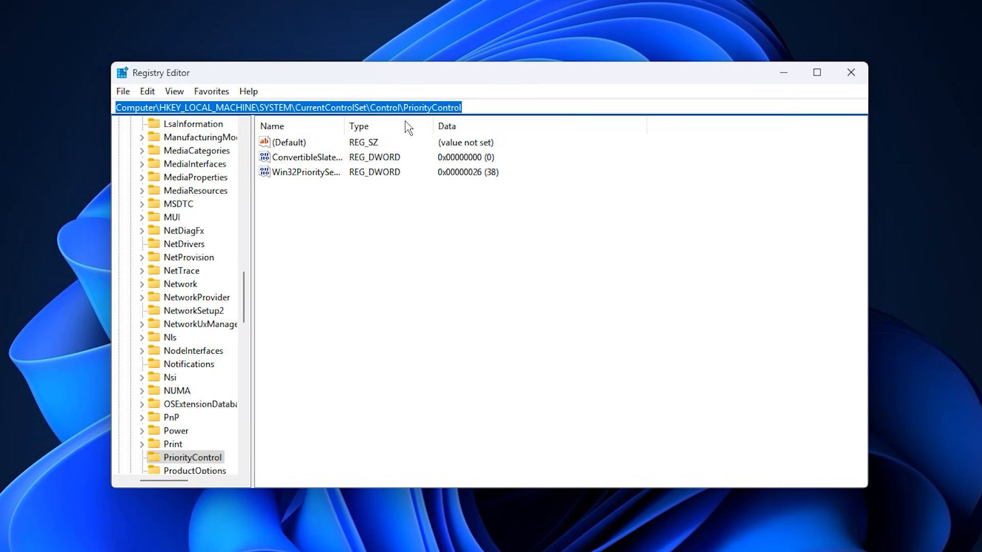
Step: Go to WOW6432Node\Microsoft\Direct3D and set MaxPreRenderedFrames to decimal 1
type("HKEY_LOCAL_MACHINE\\SOFTWARE\\WOW6432Node\\Microsoft\\Direct3D")
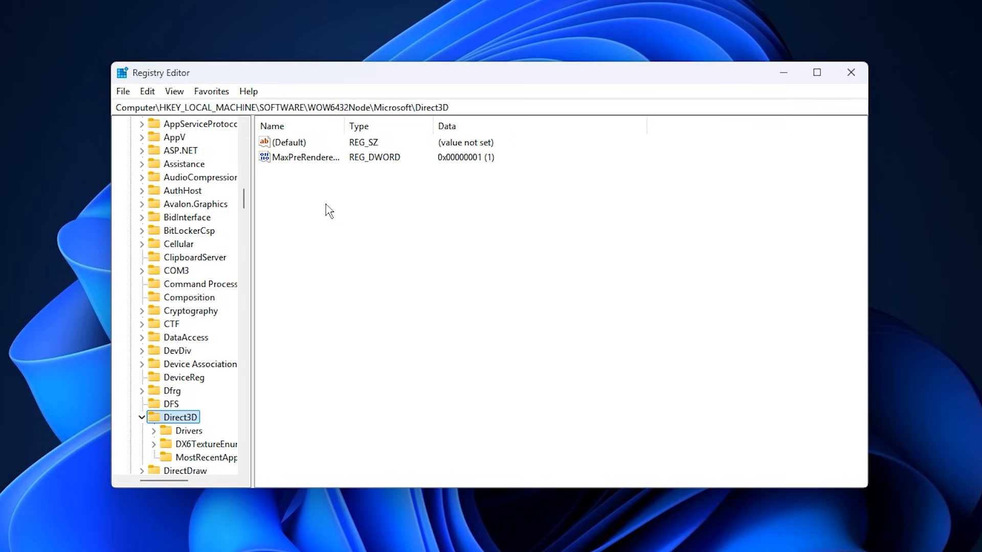
left_click(290, 142)
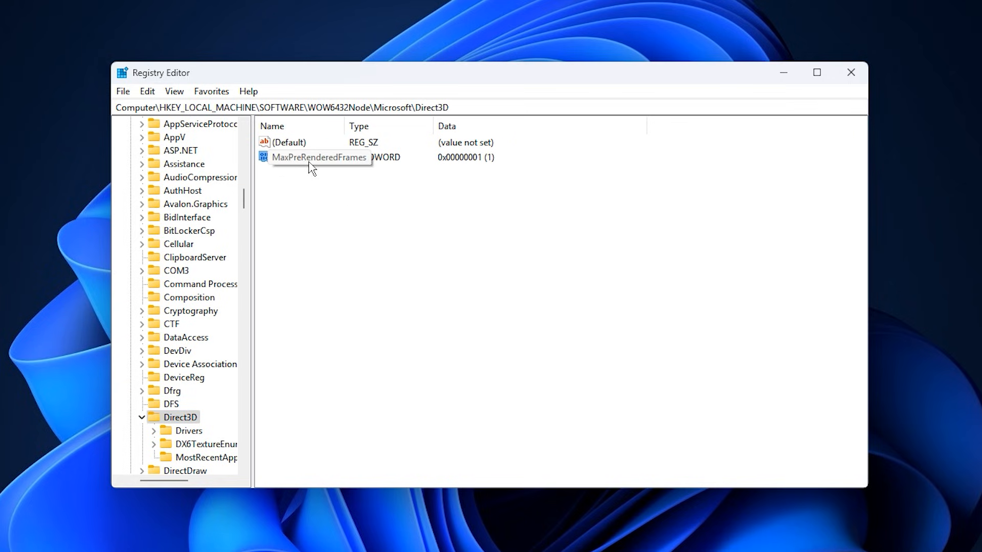
double_click(316, 157)
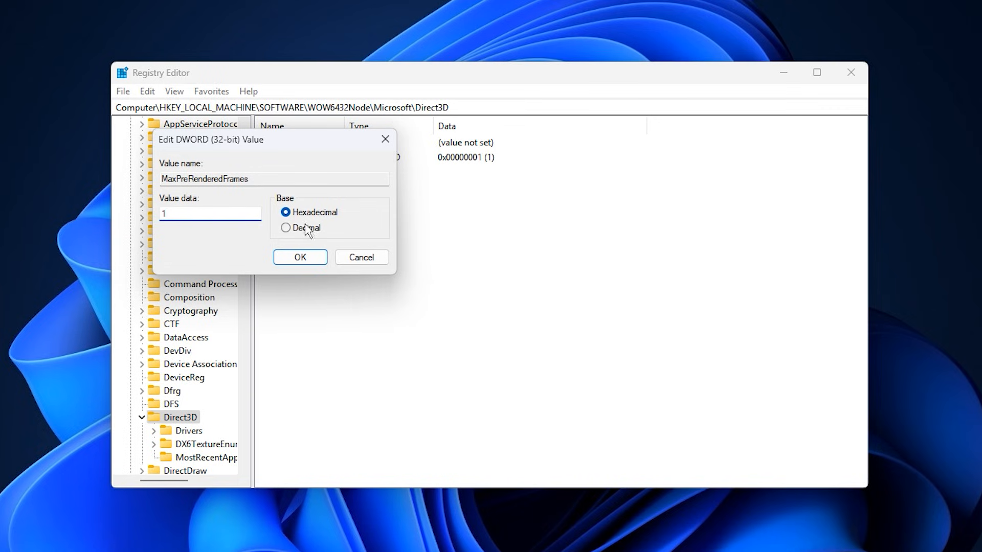
left_click(285, 227)
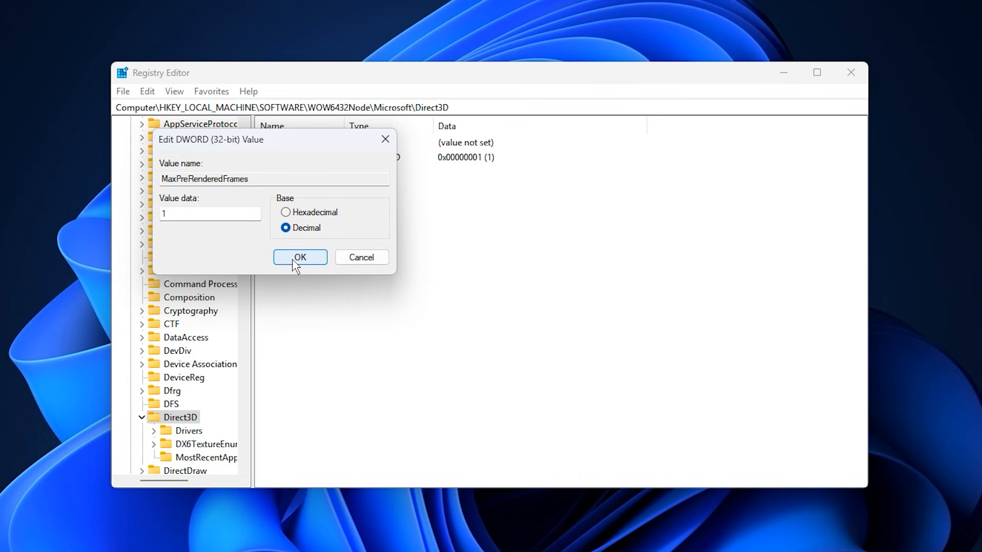
left_click(300, 257)
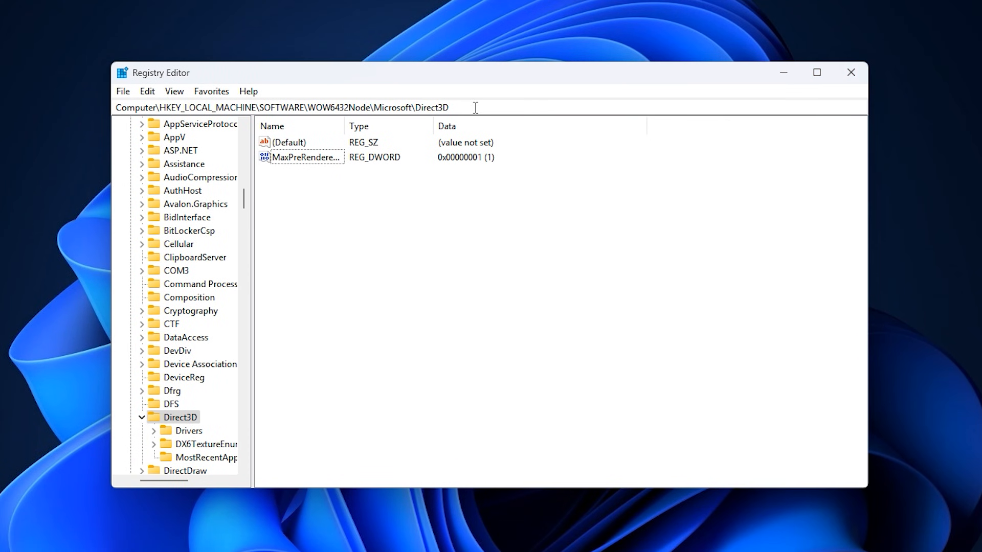
Step: Navigate to Multimedia\SystemProfile and set SystemResponsiveness to decimal 10
left_click(282, 108)
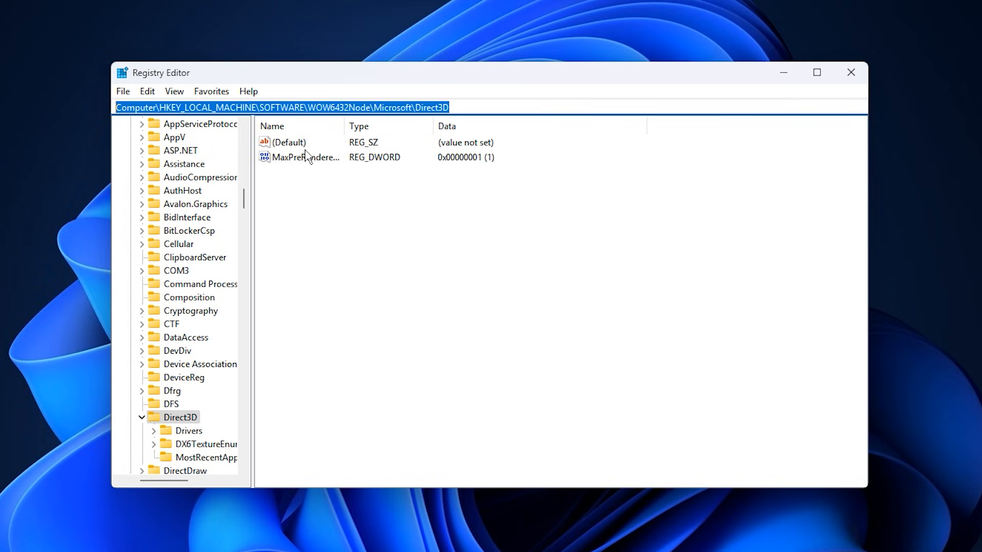
mouse_move(411, 123)
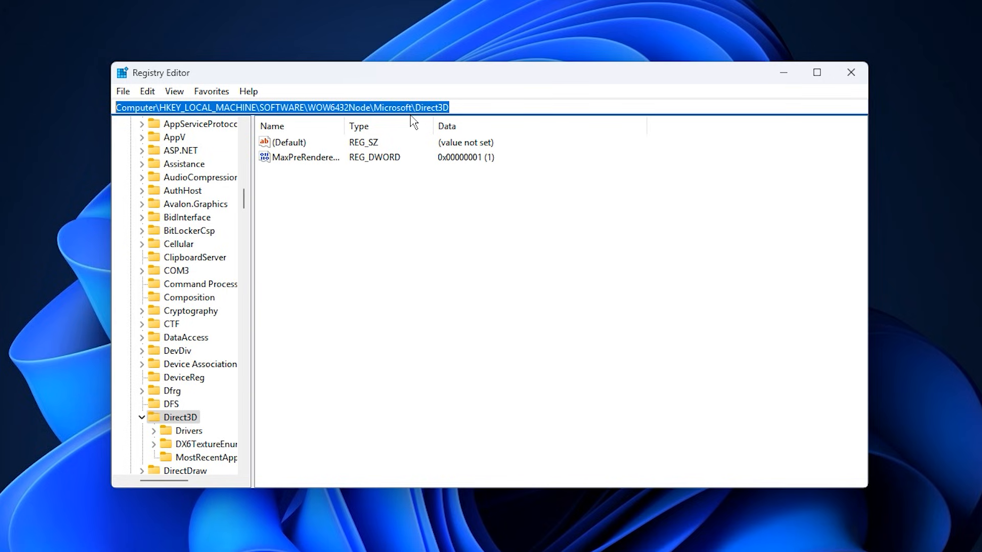
mouse_move(394, 124)
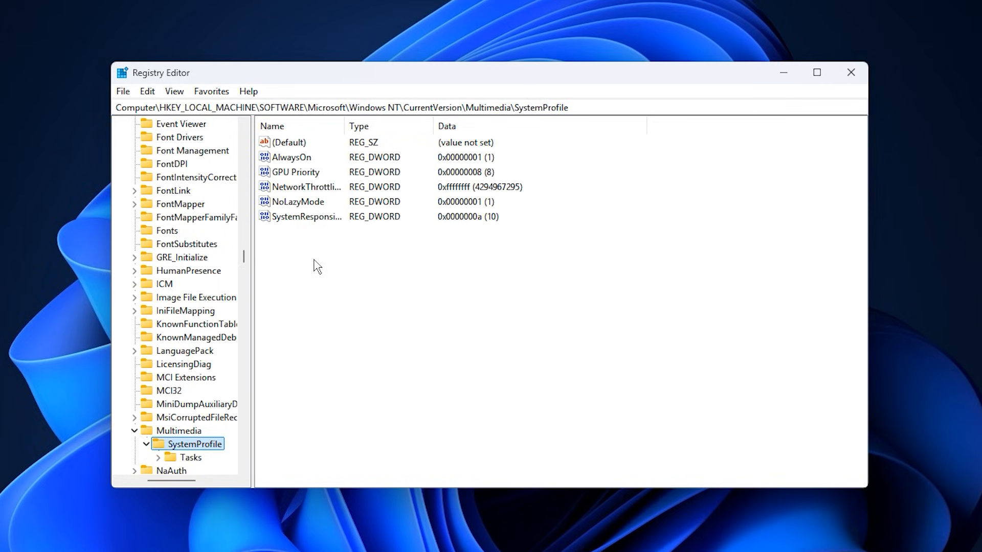
mouse_move(350, 289)
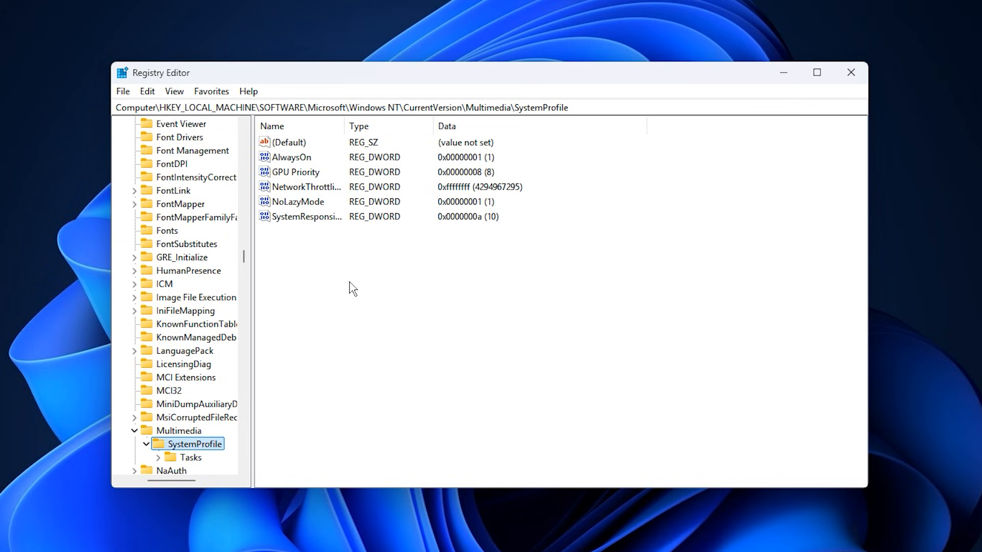
left_click(307, 216)
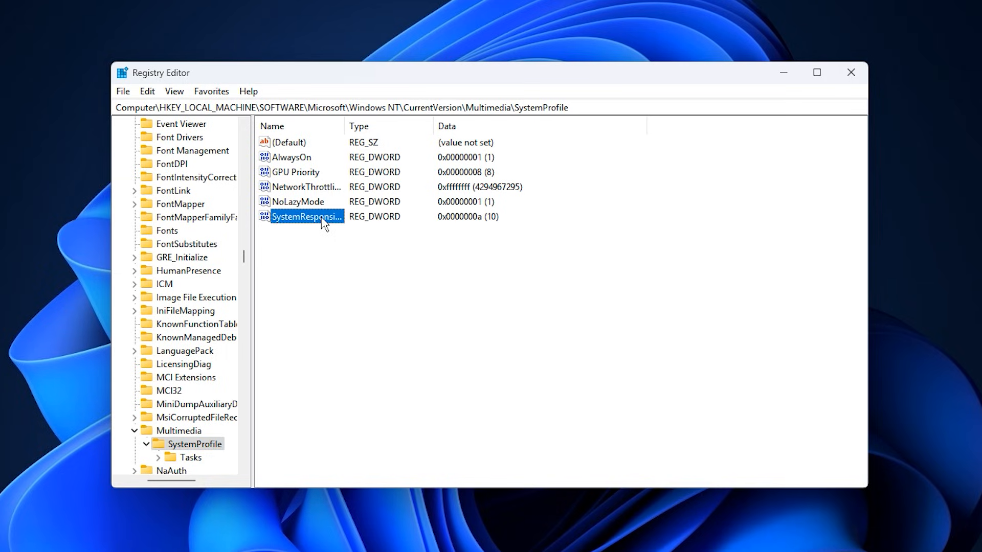
double_click(306, 217)
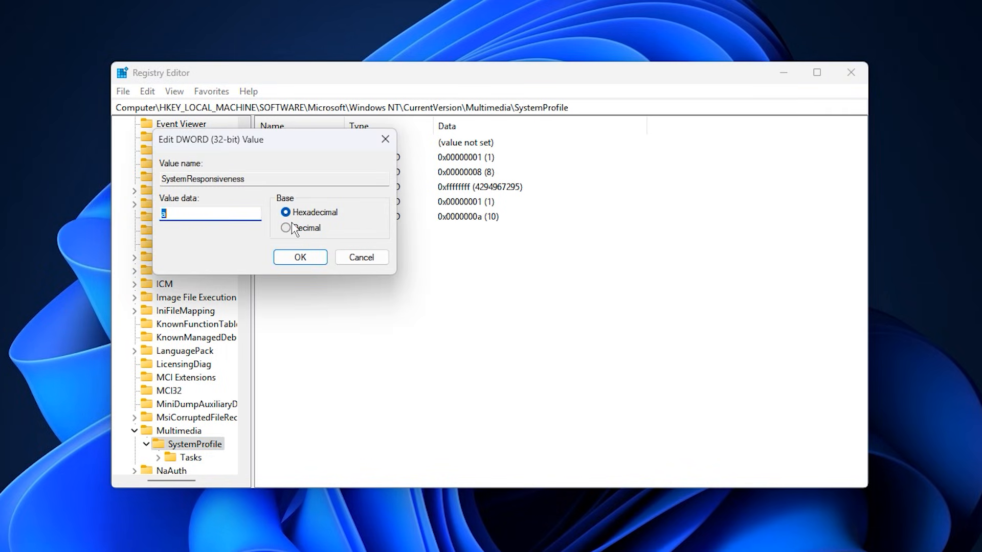
left_click(285, 228)
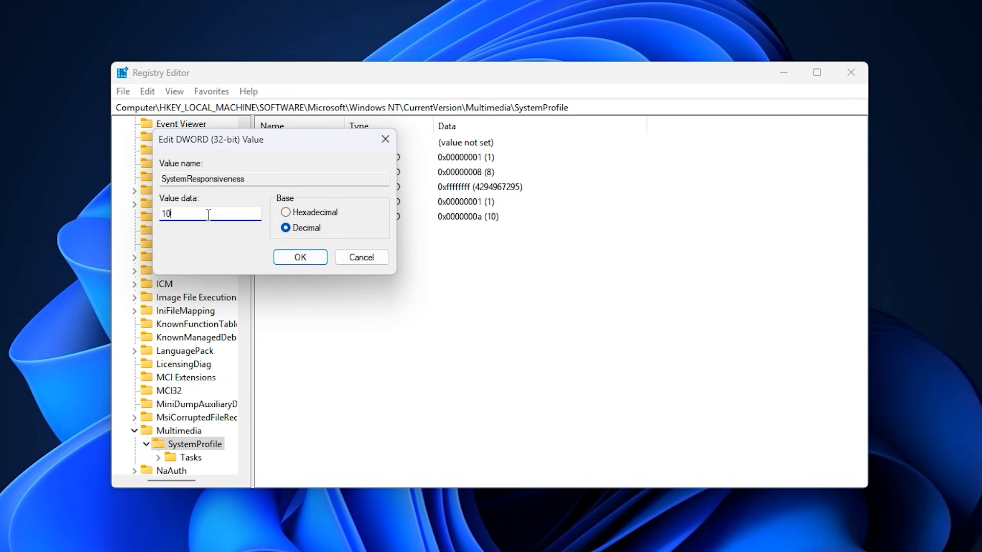
left_click(300, 257)
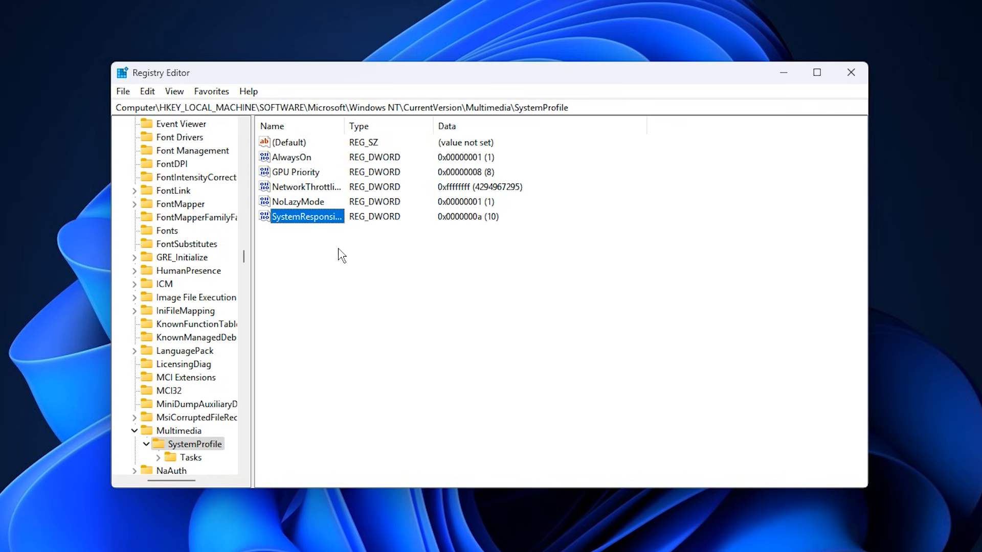
mouse_move(310, 239)
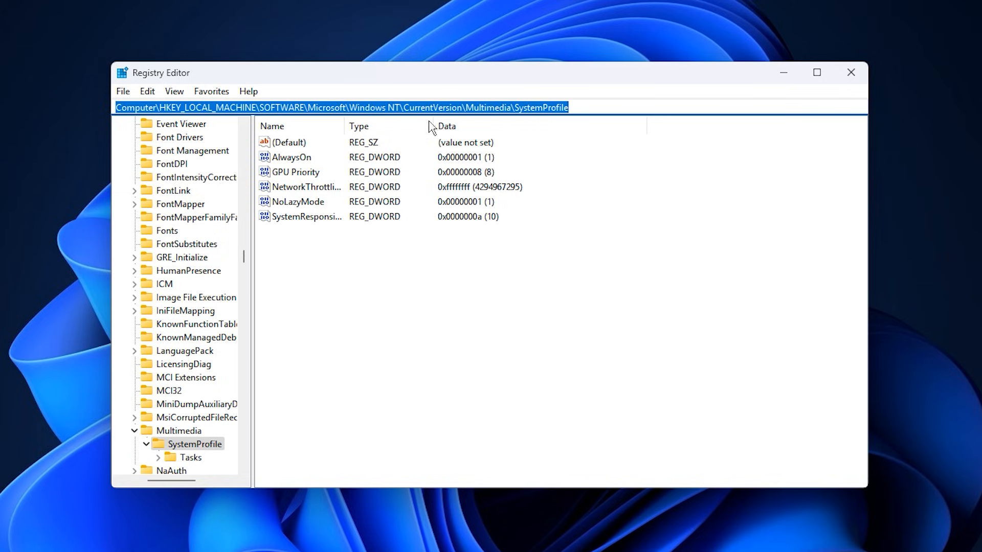
mouse_move(422, 128)
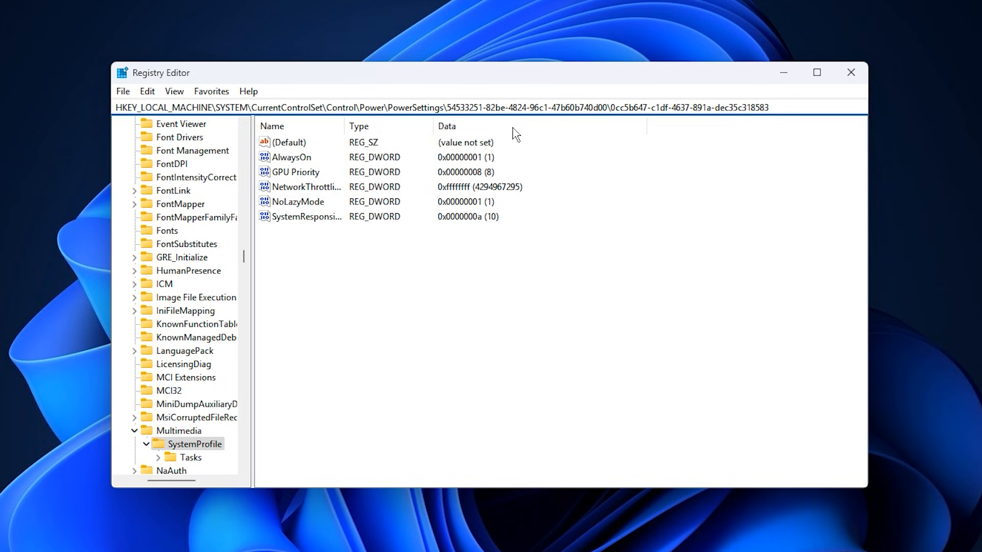
mouse_move(502, 126)
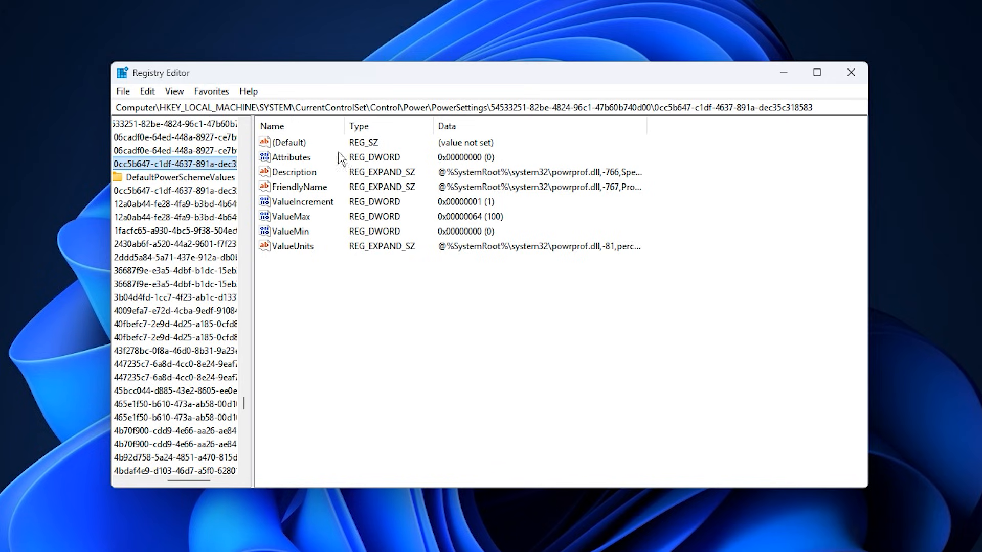
mouse_move(362, 291)
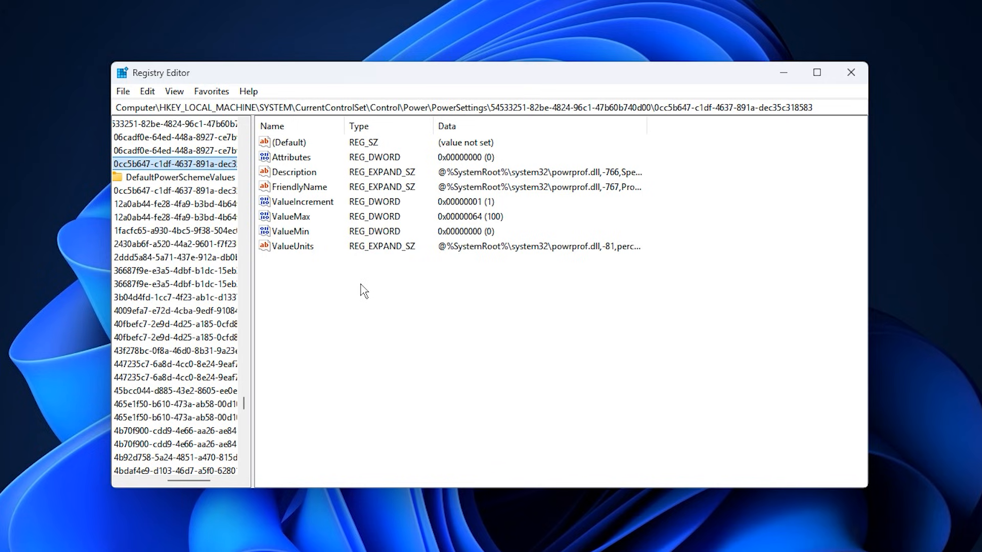
mouse_move(329, 201)
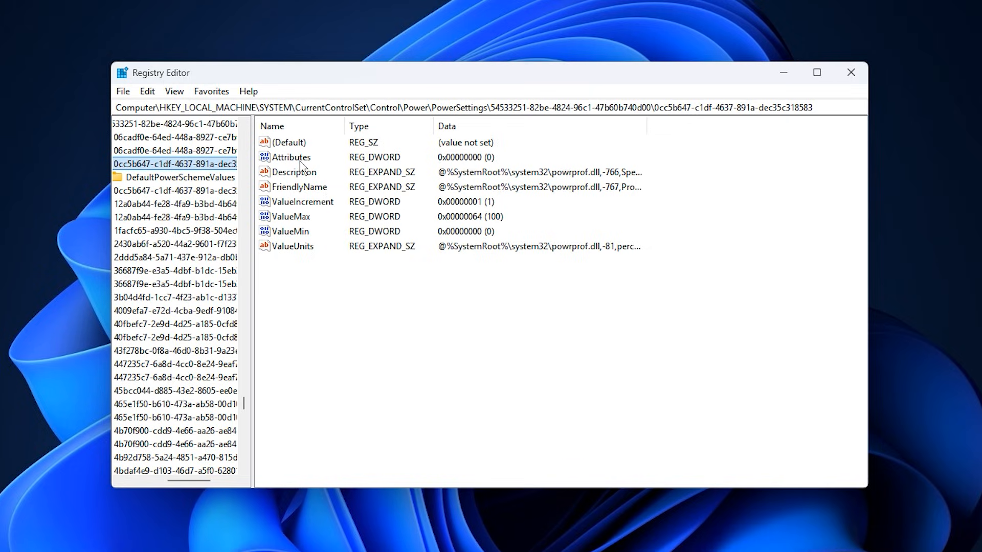
Step: Confirm the power setting's Attributes value data as 0
double_click(290, 157)
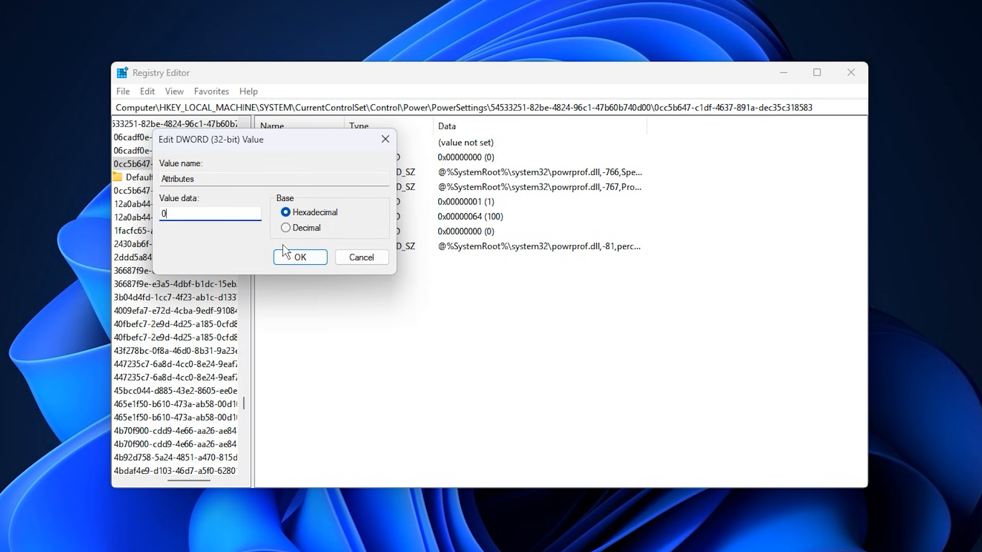
left_click(299, 257)
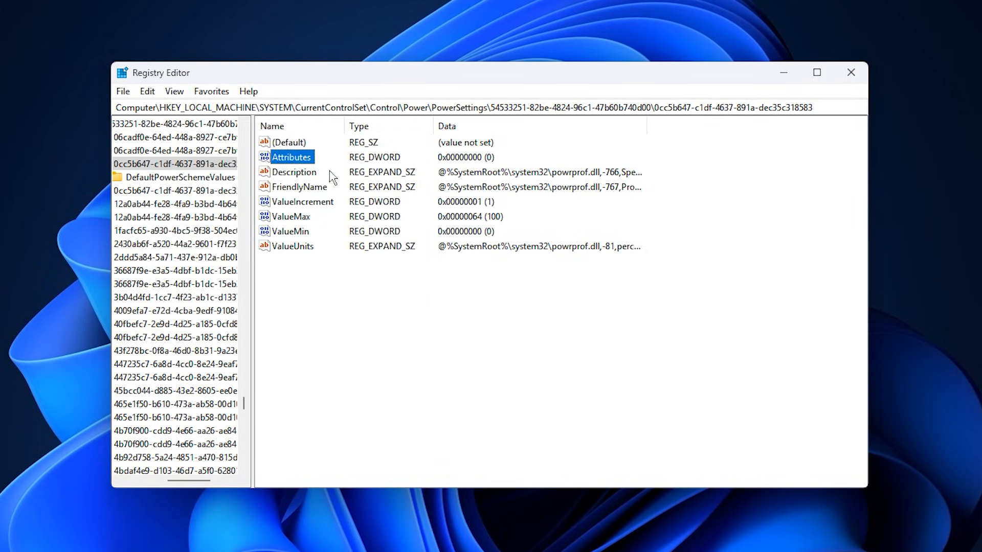
mouse_move(312, 175)
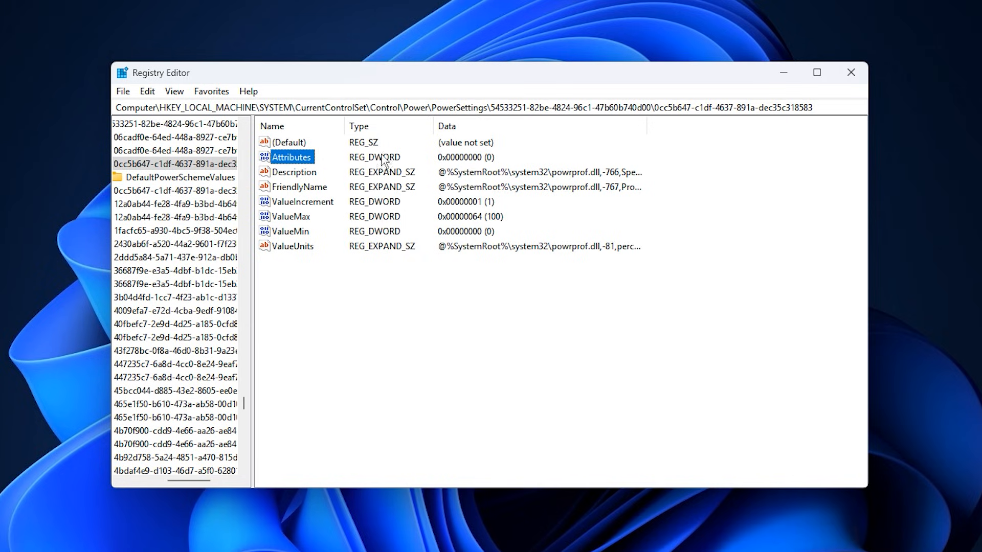
mouse_move(358, 168)
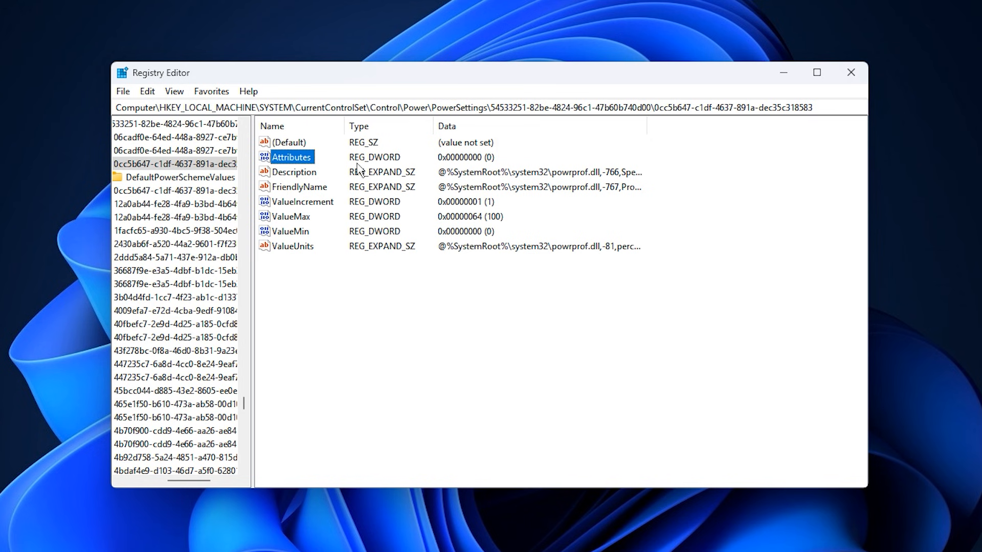
mouse_move(312, 178)
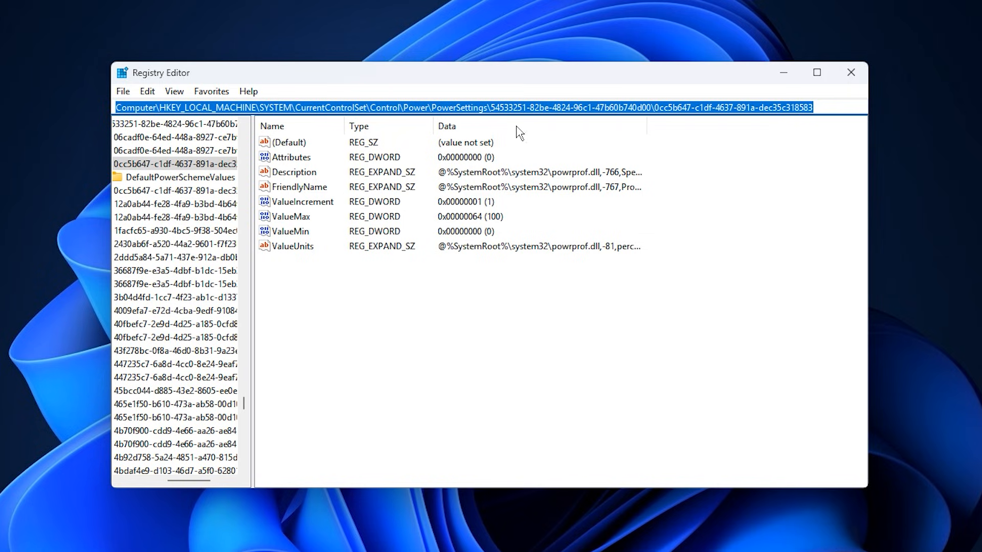
mouse_move(457, 126)
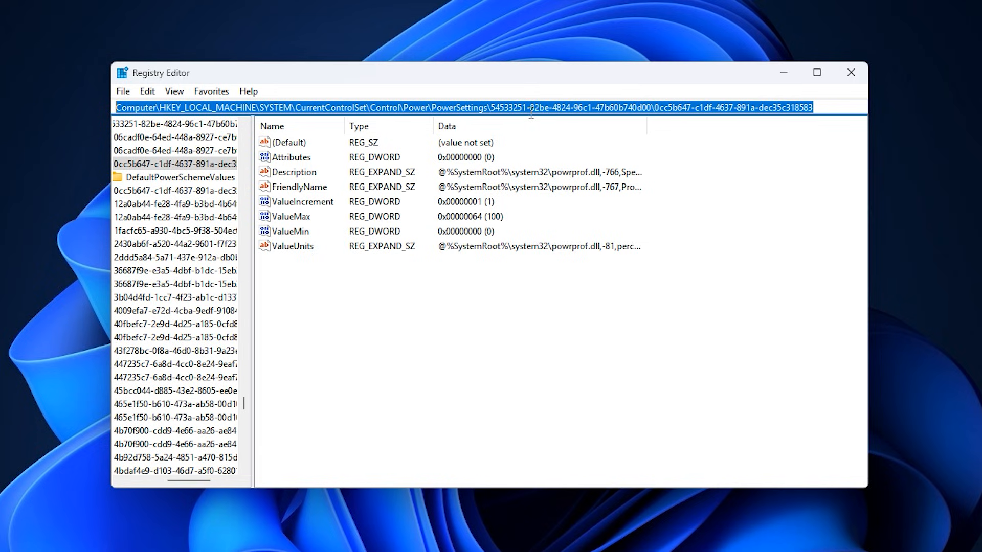
Step: Enter the Multimedia\SystemProfile\Tasks\Games path in the address bar
type("HKEY_LOCAL_MACHINE\\SOFTWARE\\Microsoft\\Windows NT\\CurrentVersion\\Multimedia\\SystemProfile\\Tasks\\Games")
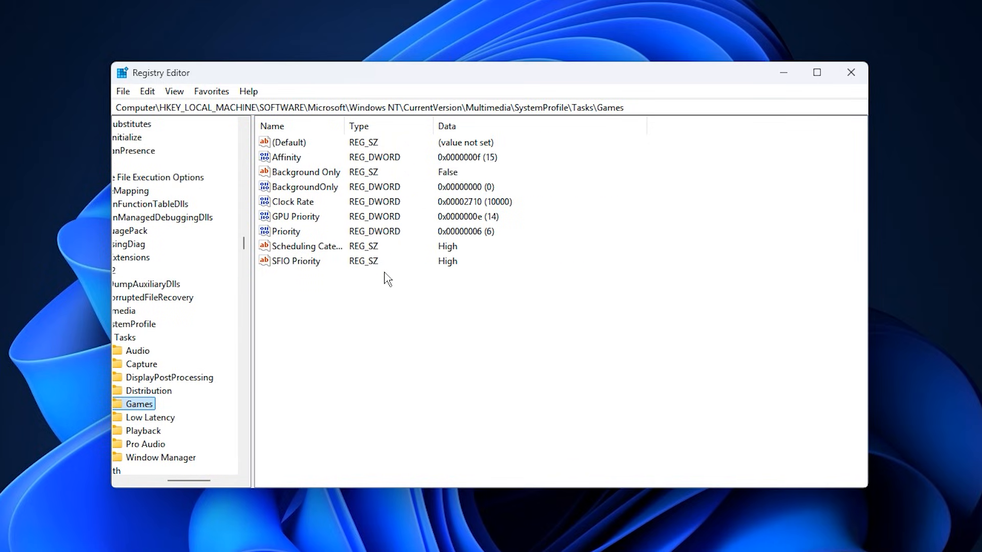
mouse_move(309, 290)
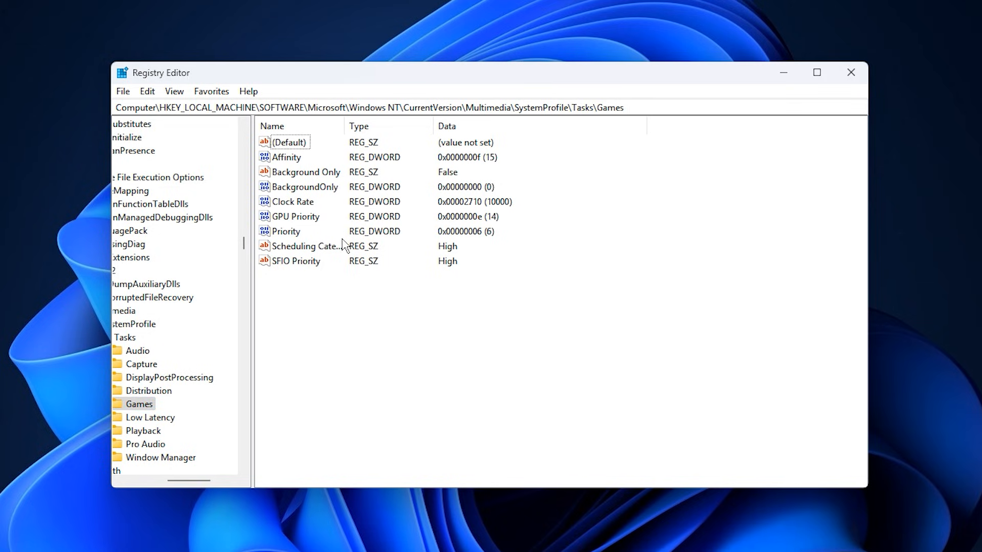
mouse_move(342, 178)
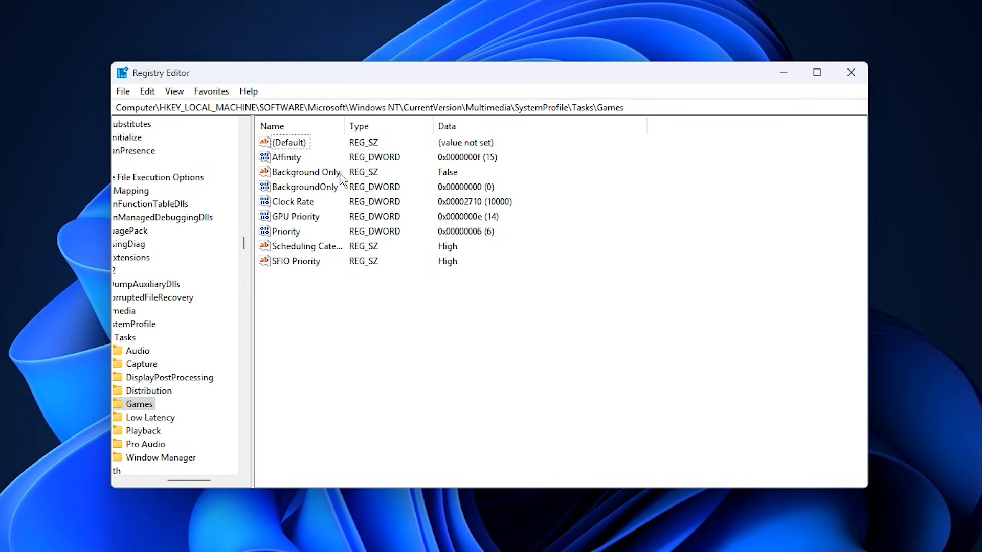
Step: Keep Games Affinity at 15 and set Scheduling Category and SFIO Priority to High
double_click(280, 157)
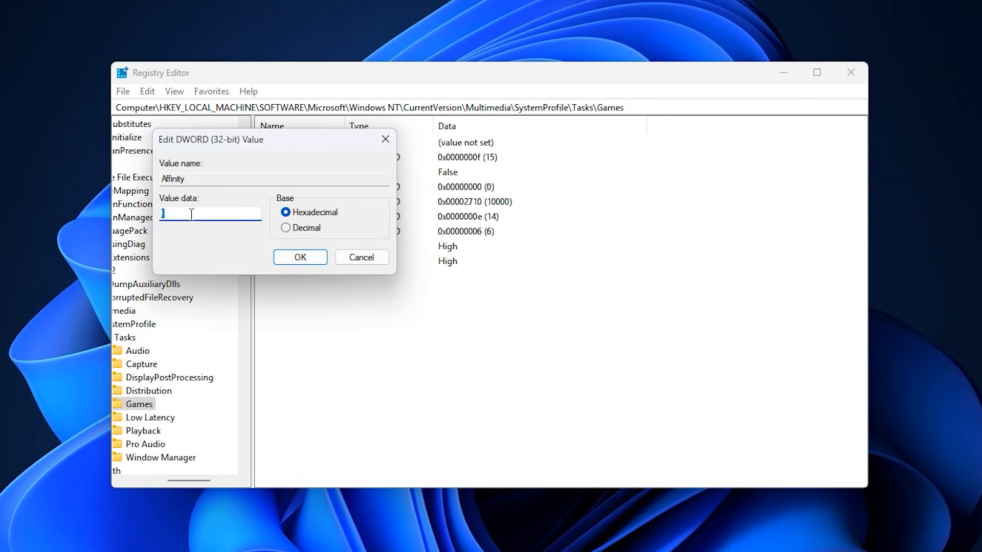
left_click(299, 257)
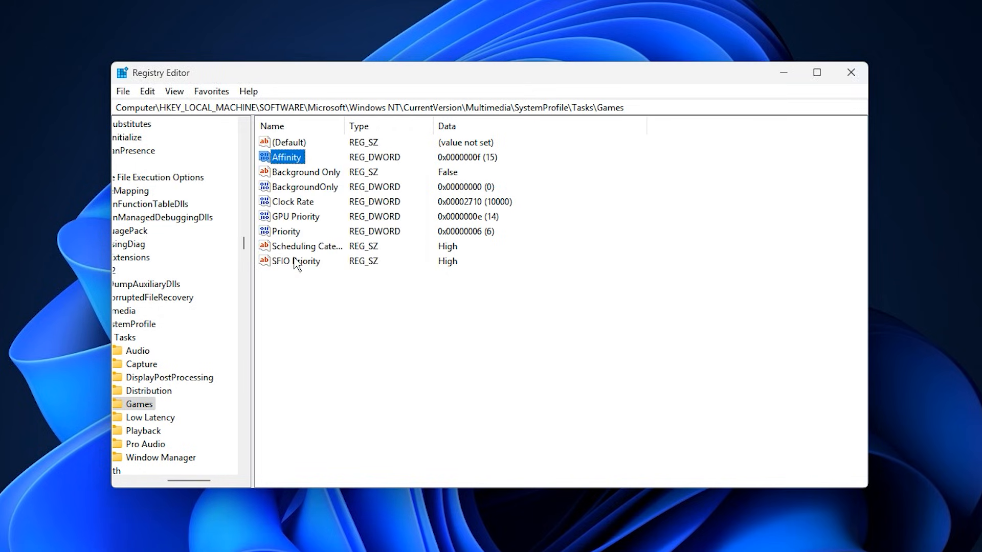
double_click(306, 172)
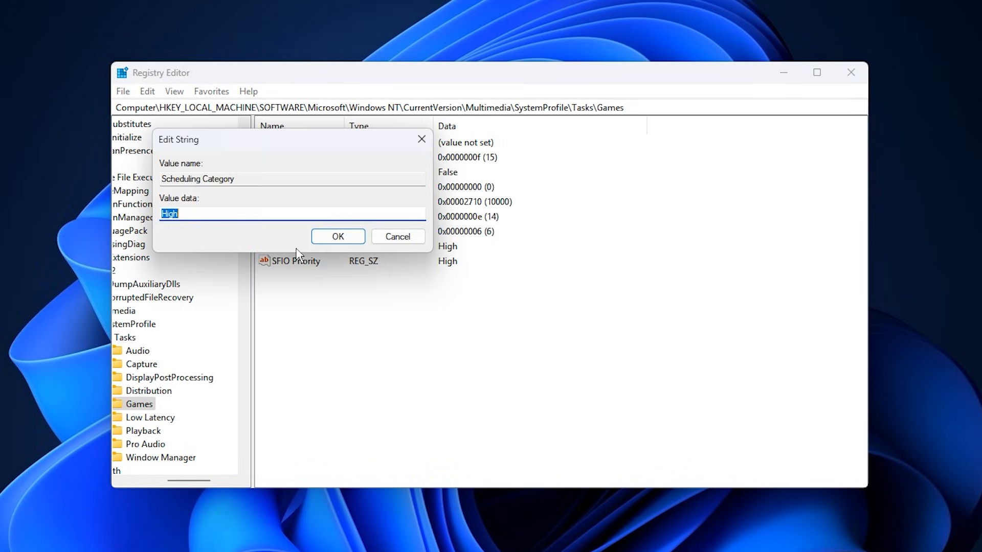
left_click(338, 236)
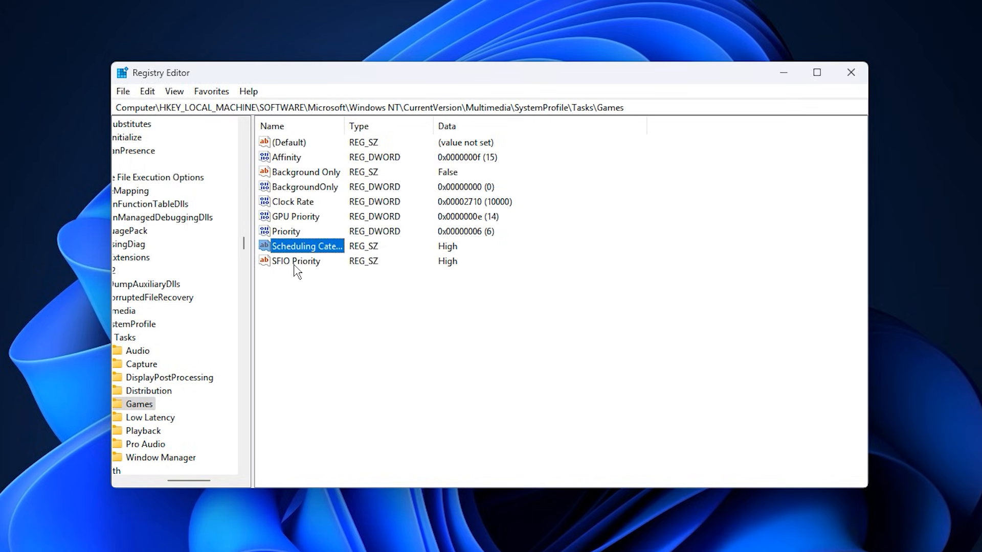
double_click(296, 262)
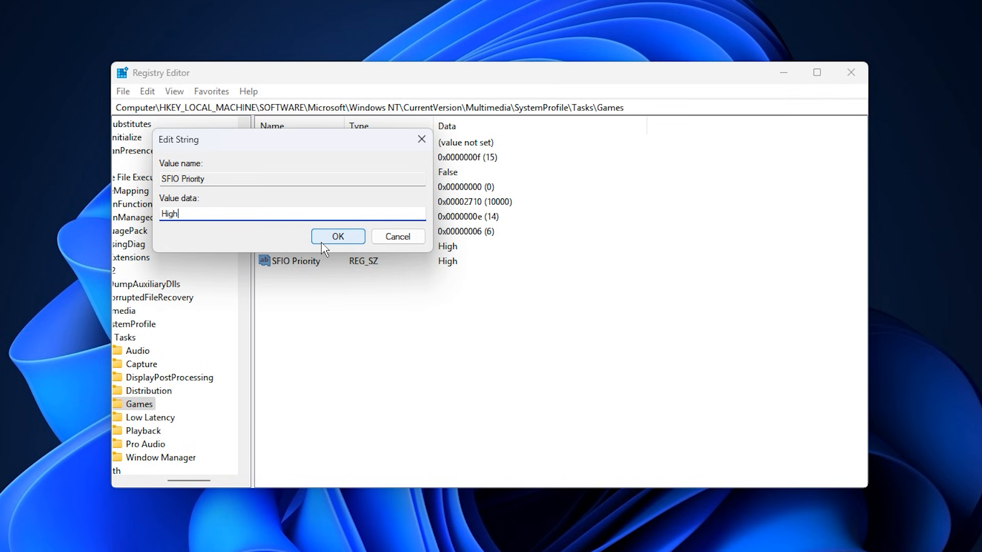
left_click(338, 237)
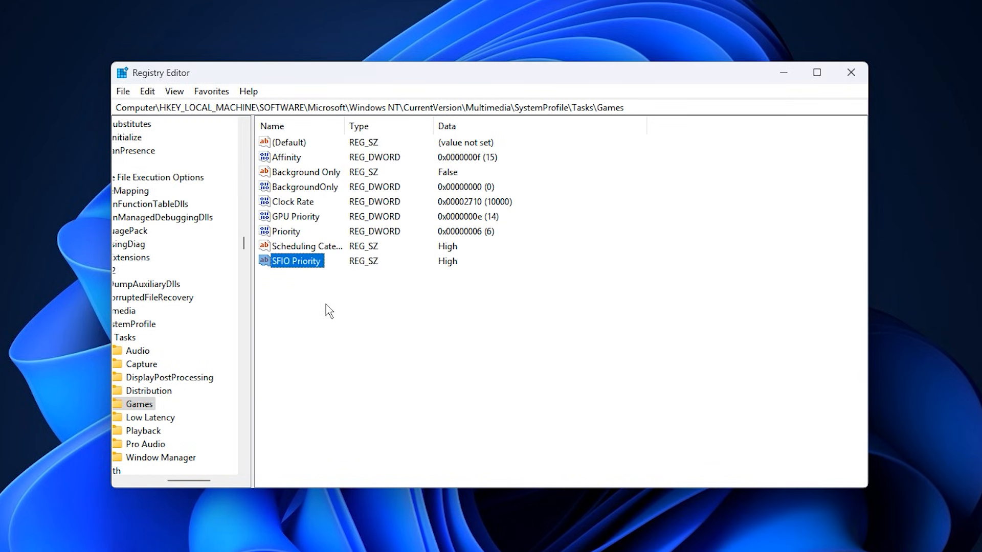
mouse_move(336, 293)
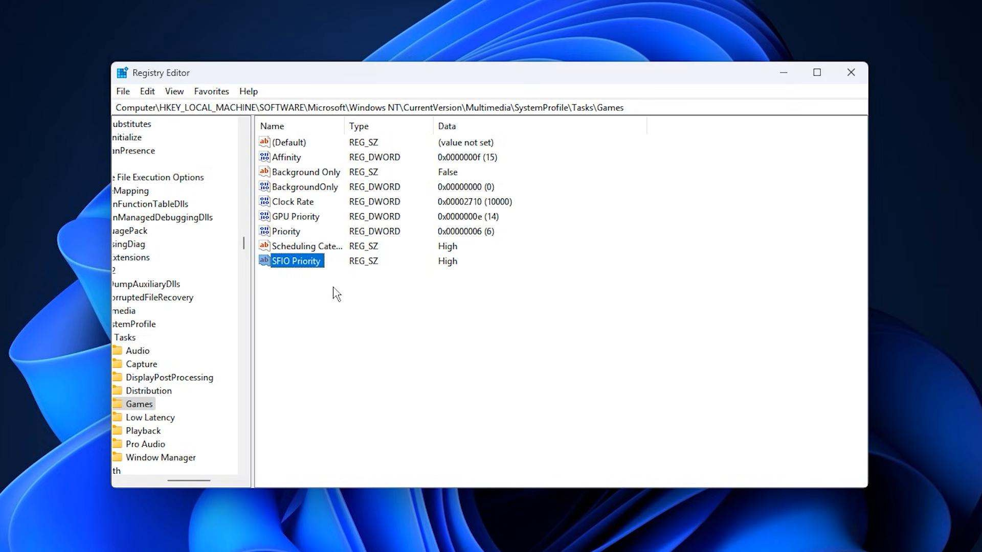
left_click(335, 293)
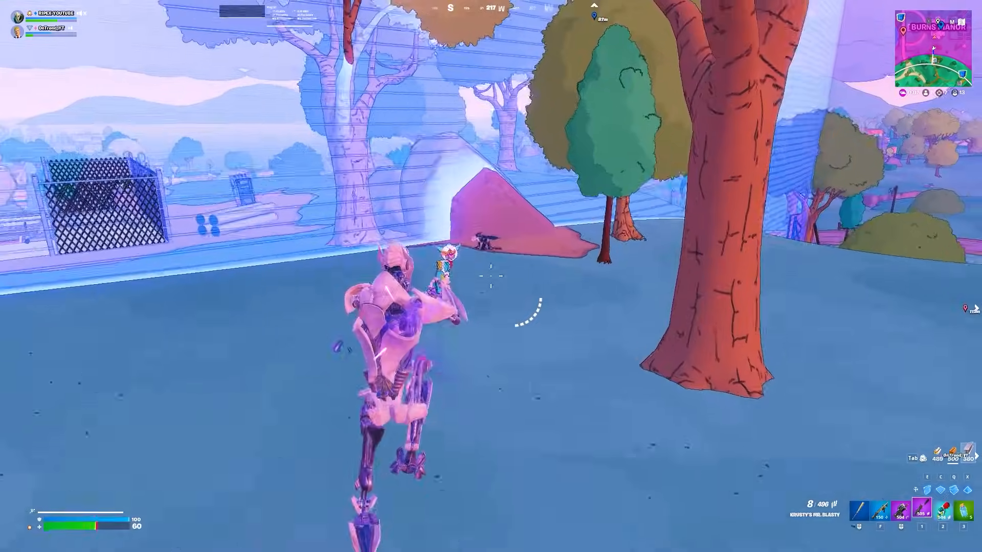
Step: Show Fortnite gameplay, then switch to the GearUp Booster download-link note
left_click(489, 279)
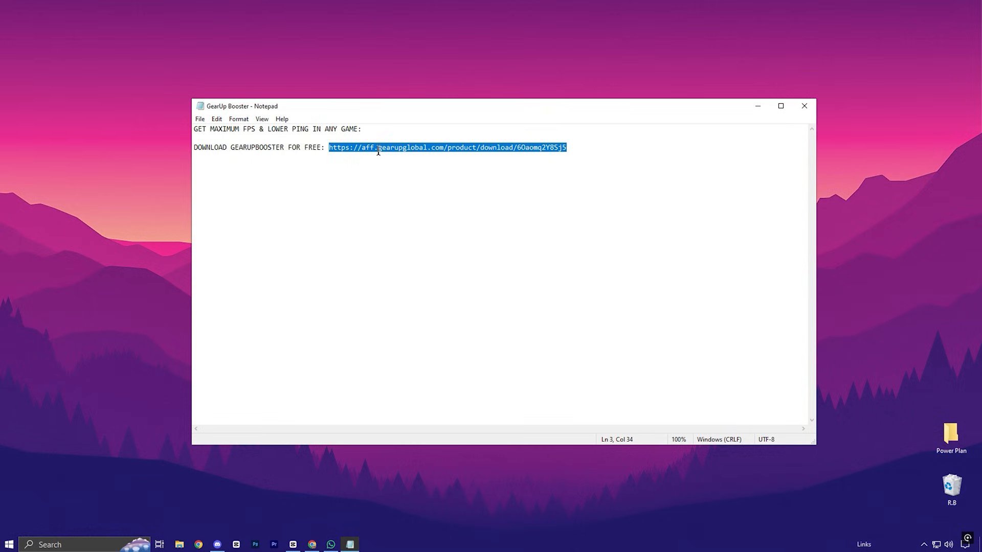
mouse_move(728, 128)
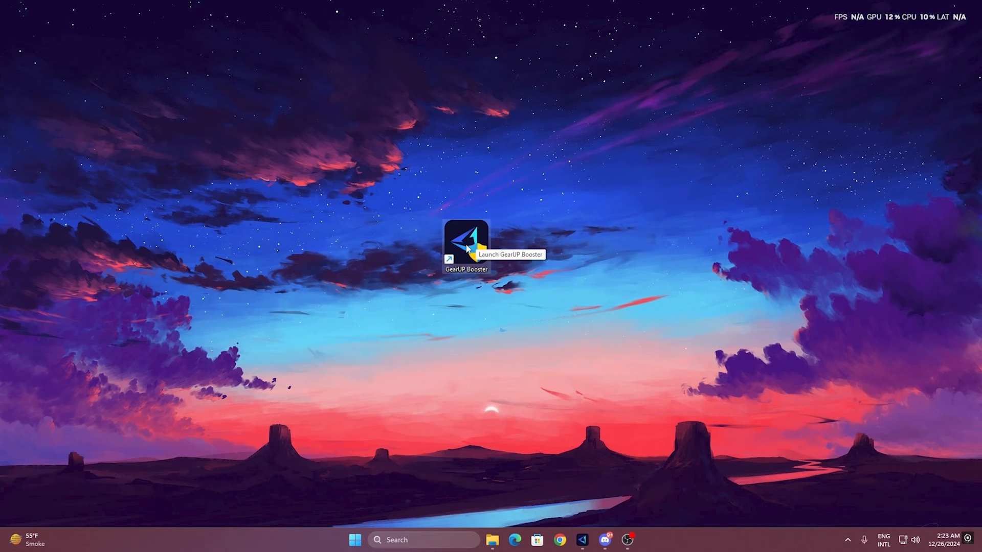
mouse_move(450, 239)
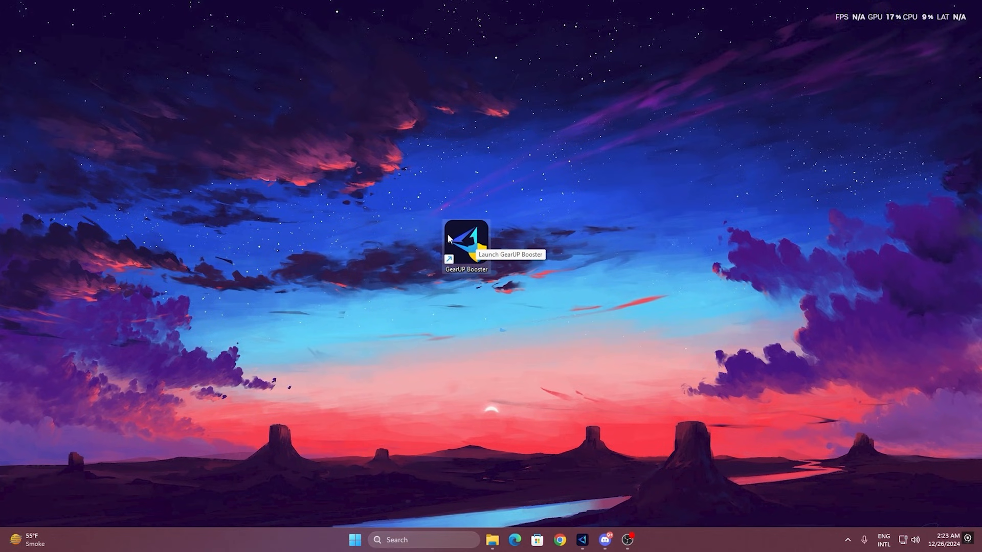
Step: Launch GearUP Booster, browse its supported games catalogue, and return to Home
double_click(464, 244)
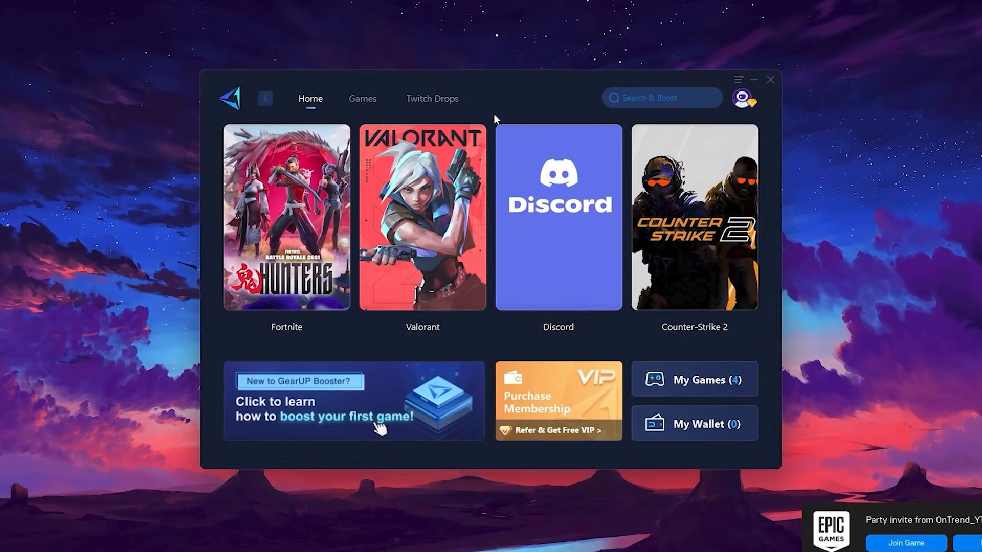
left_click(743, 98)
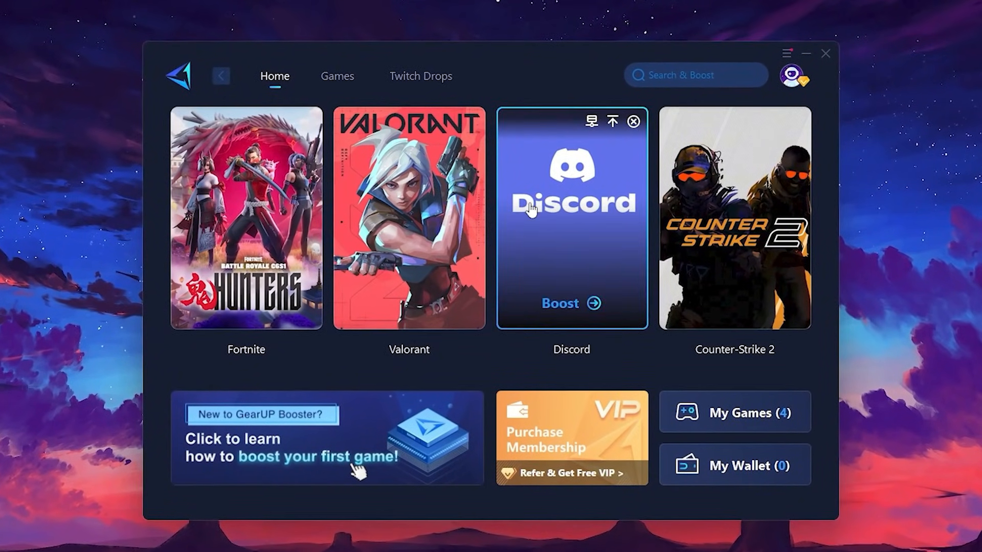
mouse_move(697, 193)
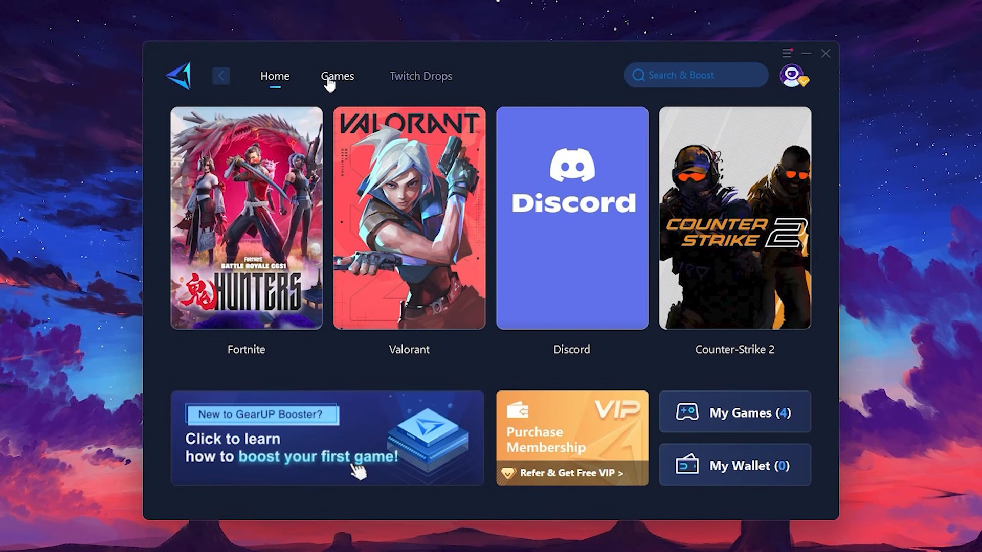
left_click(337, 75)
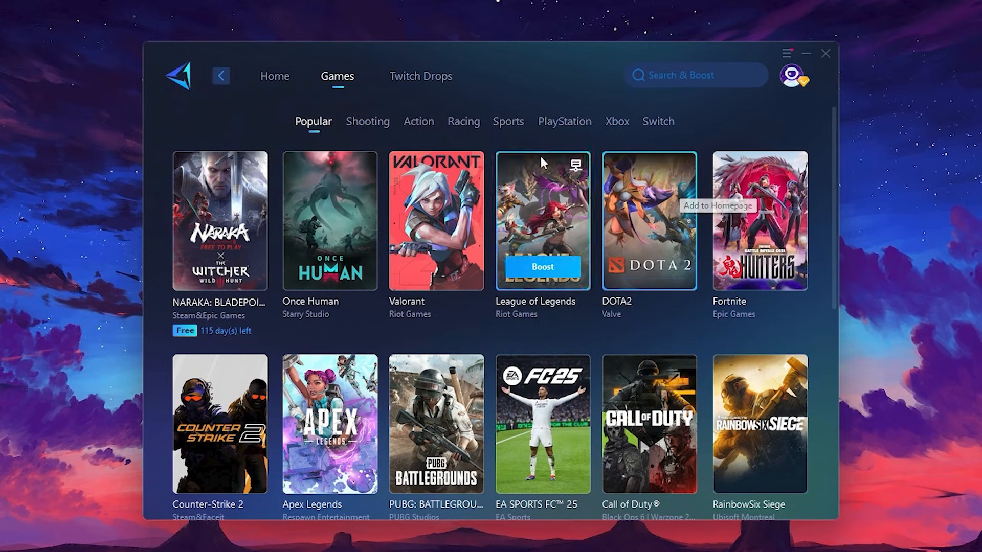
left_click(275, 76)
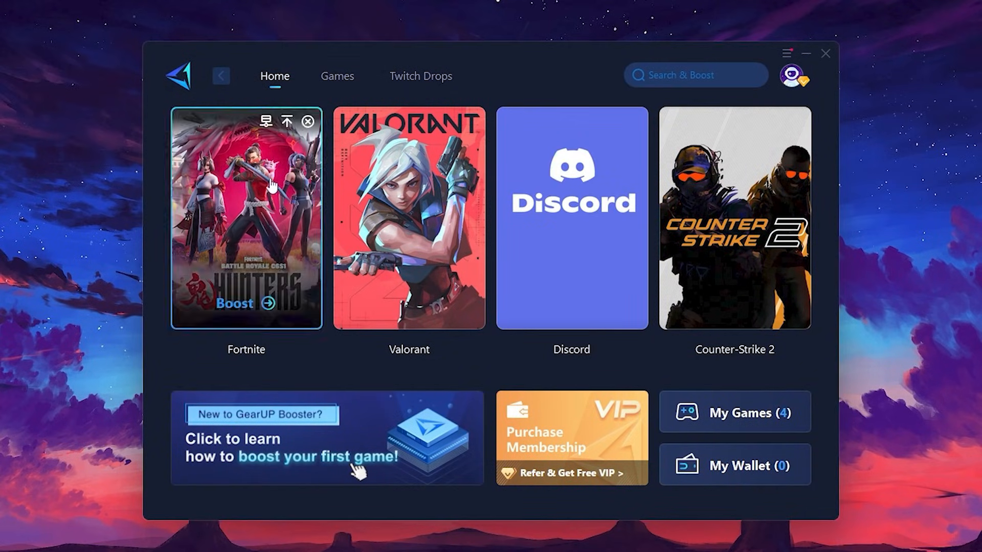
mouse_move(271, 212)
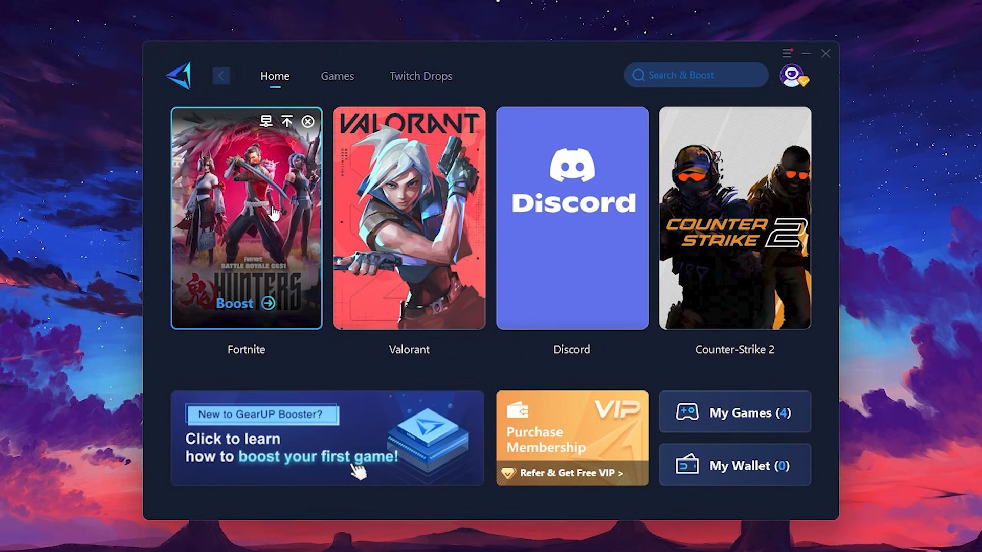
mouse_move(265, 303)
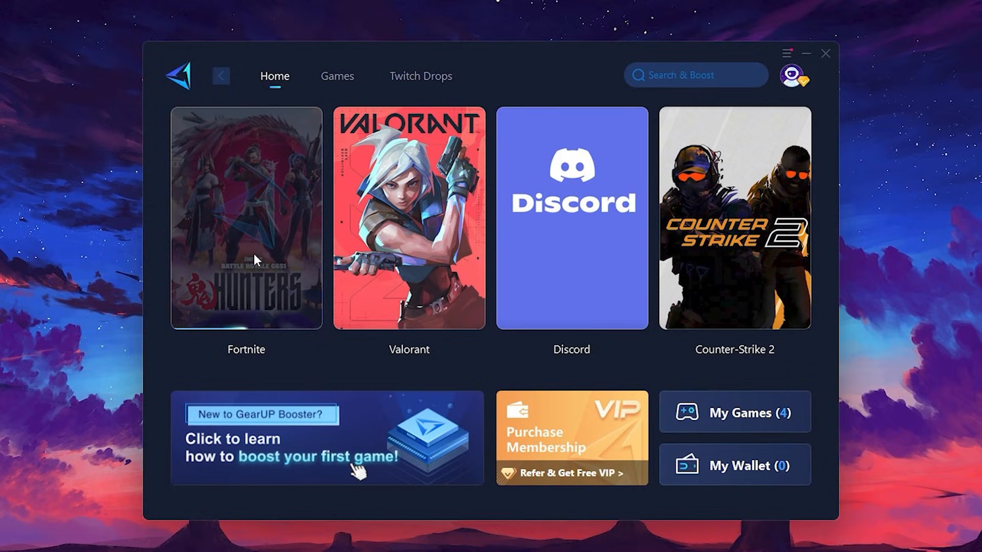
Step: Boost Fortnite and browse North America server regions, keeping Middle East selected
left_click(256, 219)
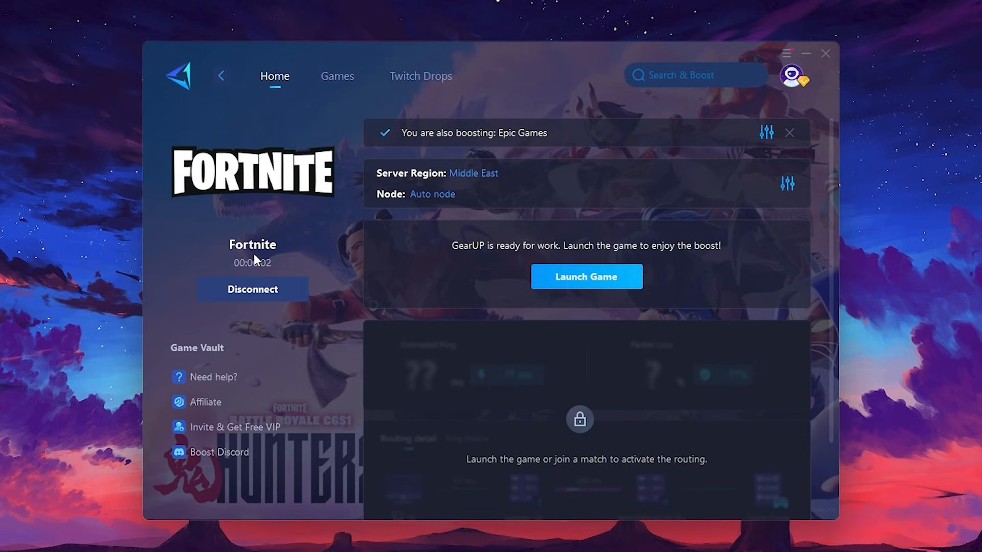
mouse_move(382, 184)
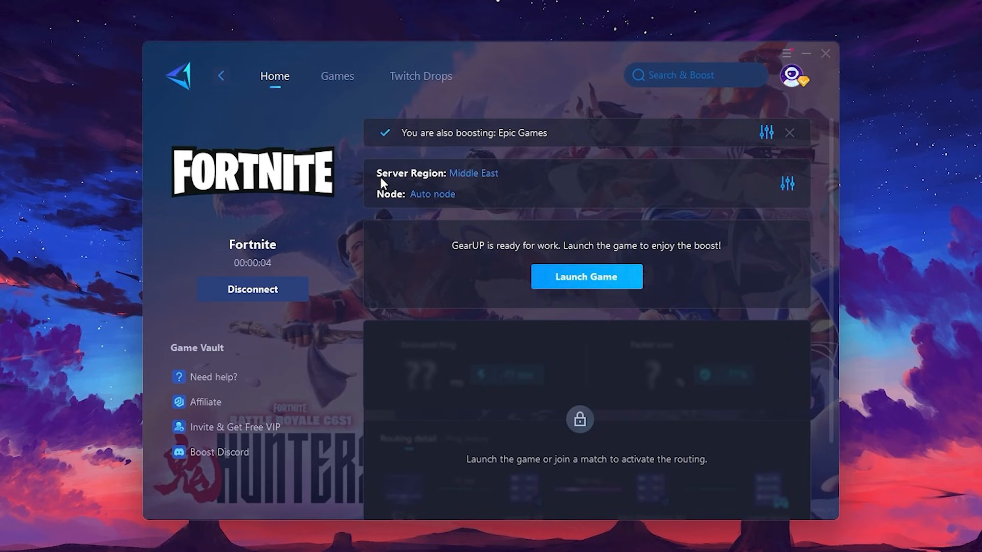
mouse_move(432, 196)
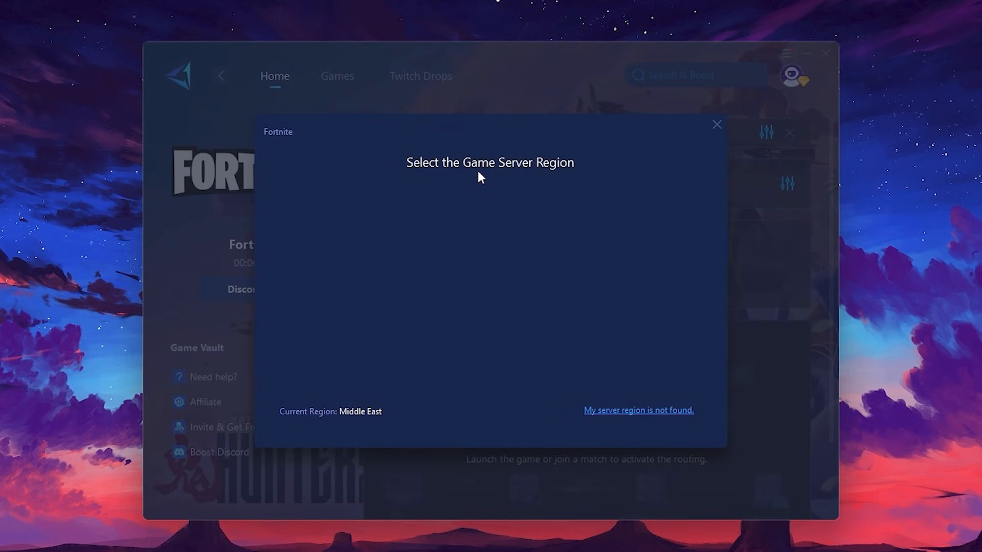
left_click(476, 309)
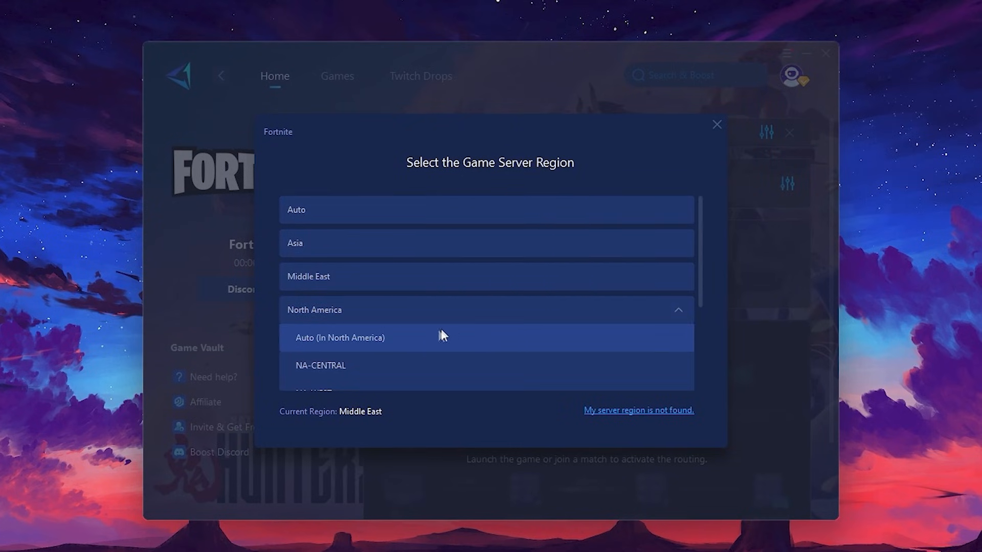
scroll("down", 3)
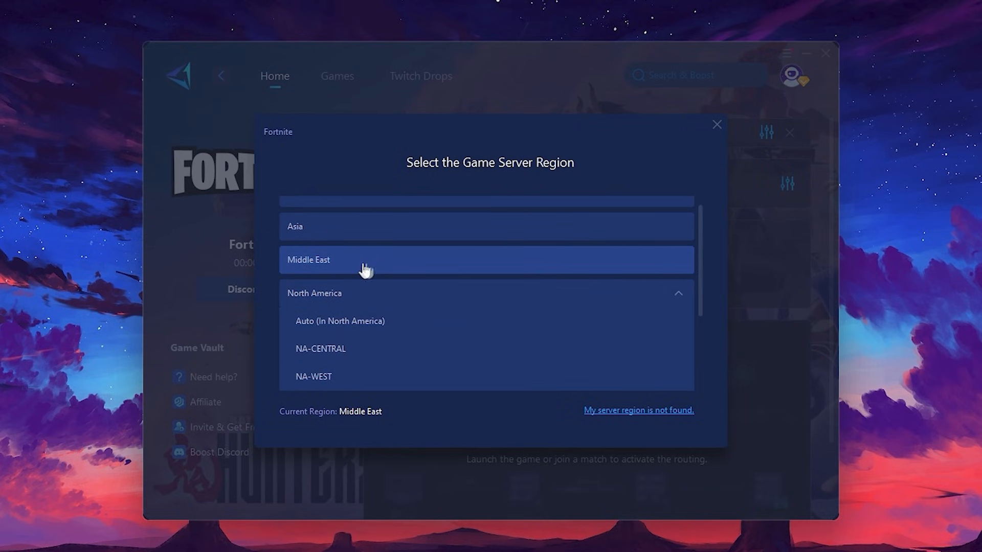
mouse_move(716, 126)
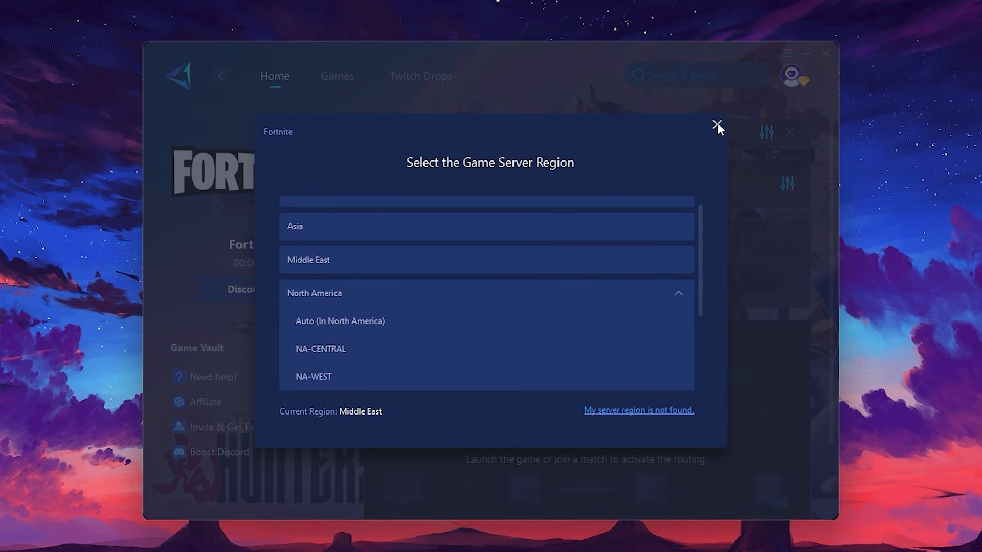
left_click(716, 124)
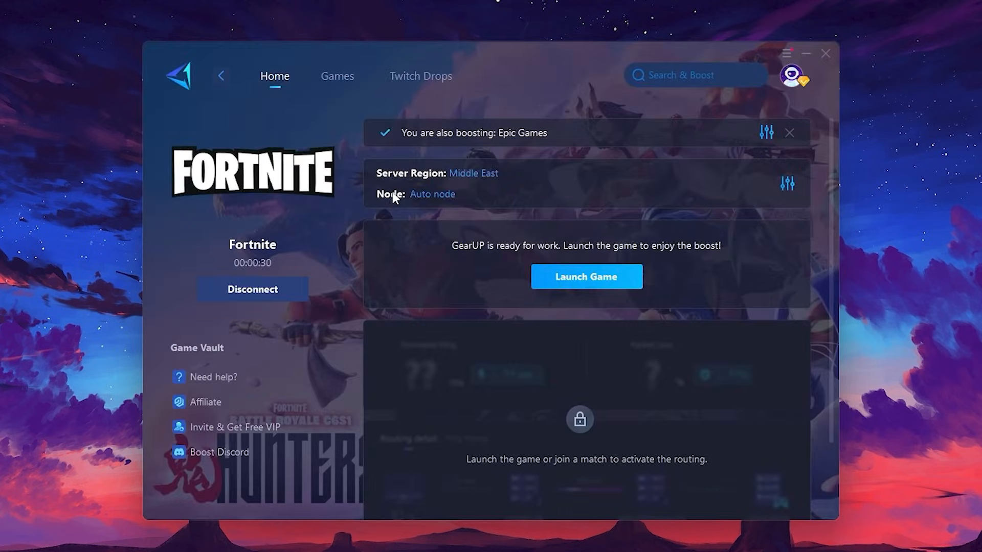
Step: Browse the Fortnite Middle East nodes (Dubai, Muscat) and keep Auto node
left_click(432, 194)
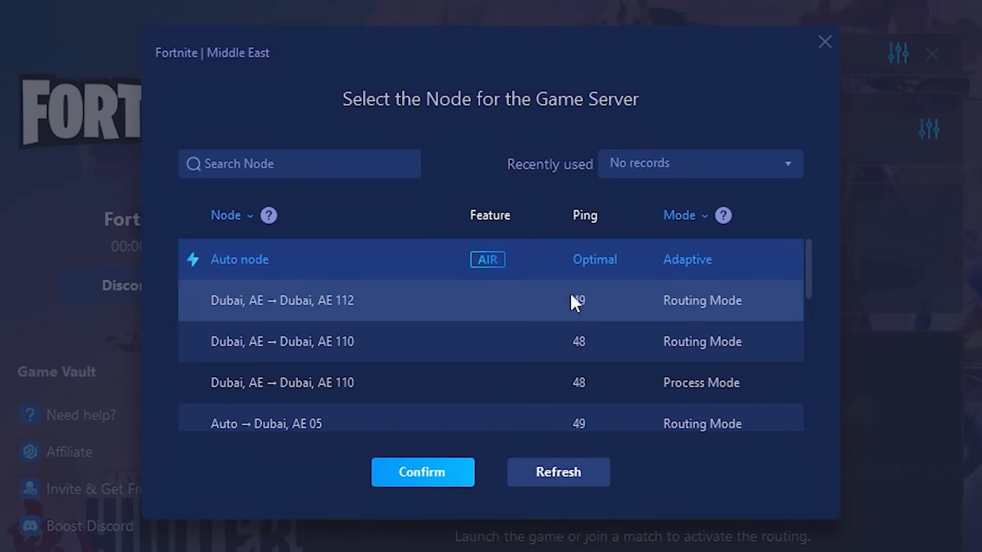
scroll("down", 3)
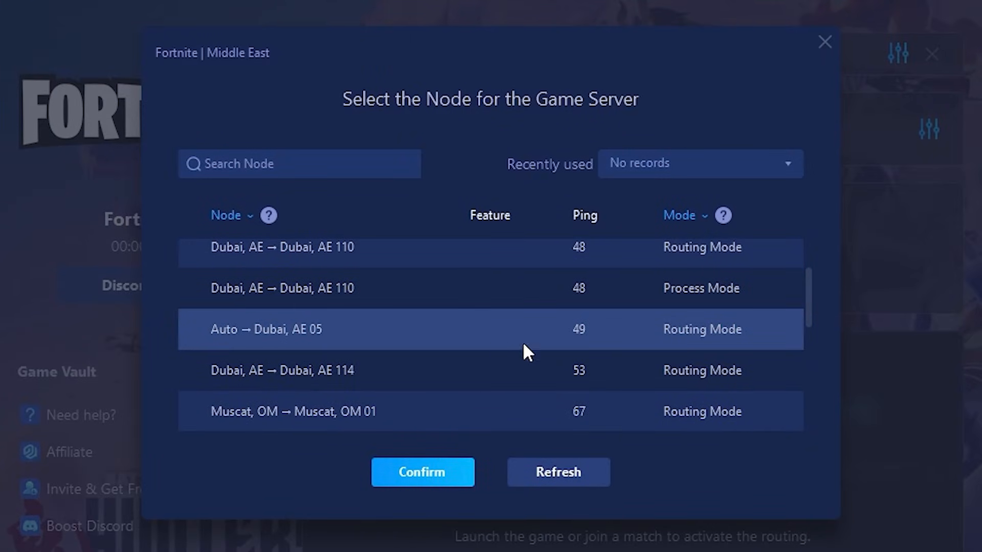
mouse_move(566, 325)
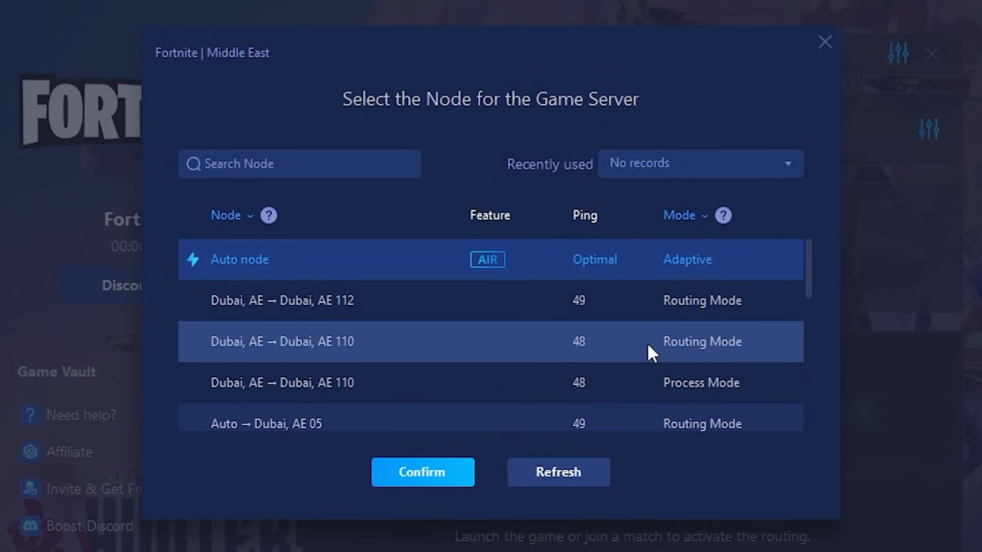
mouse_move(570, 303)
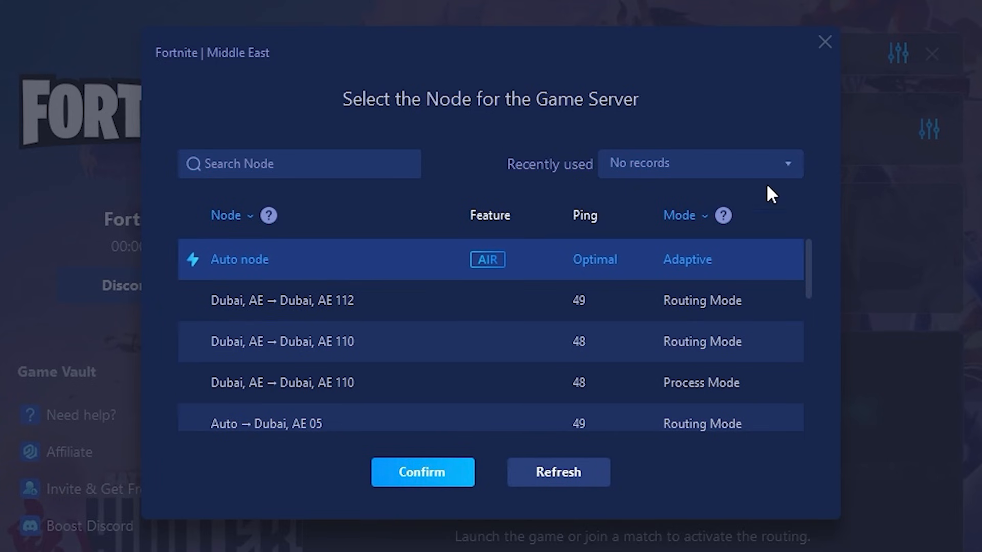
left_click(422, 472)
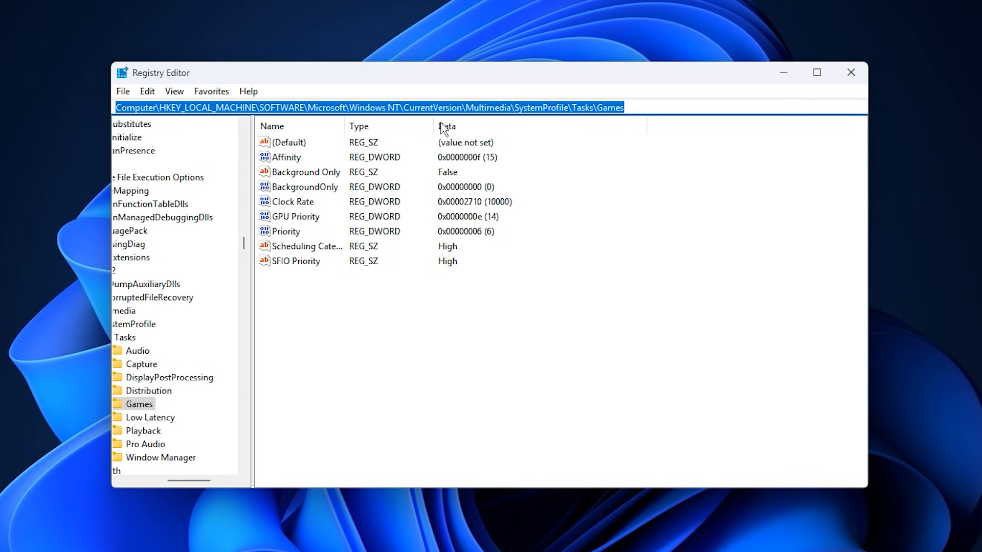
mouse_move(428, 121)
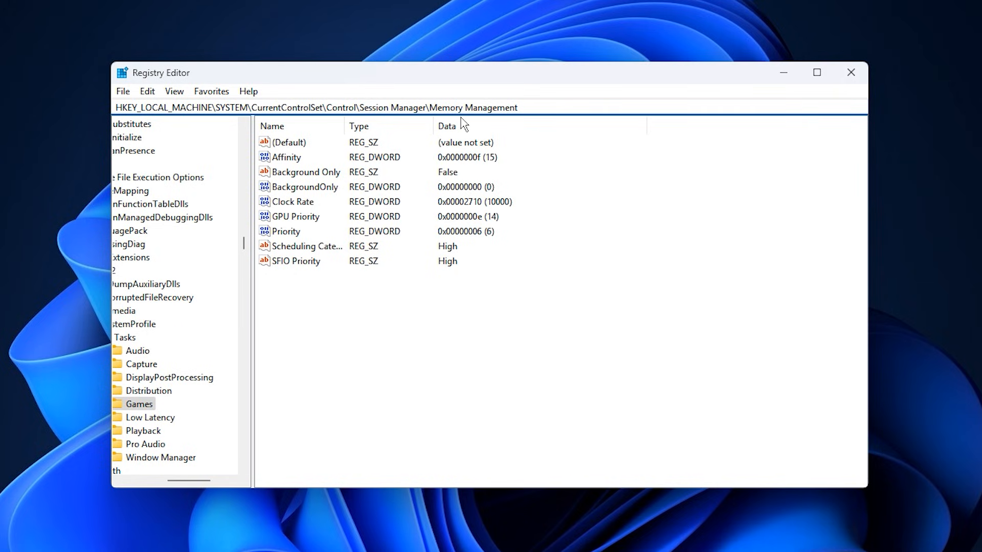
mouse_move(453, 129)
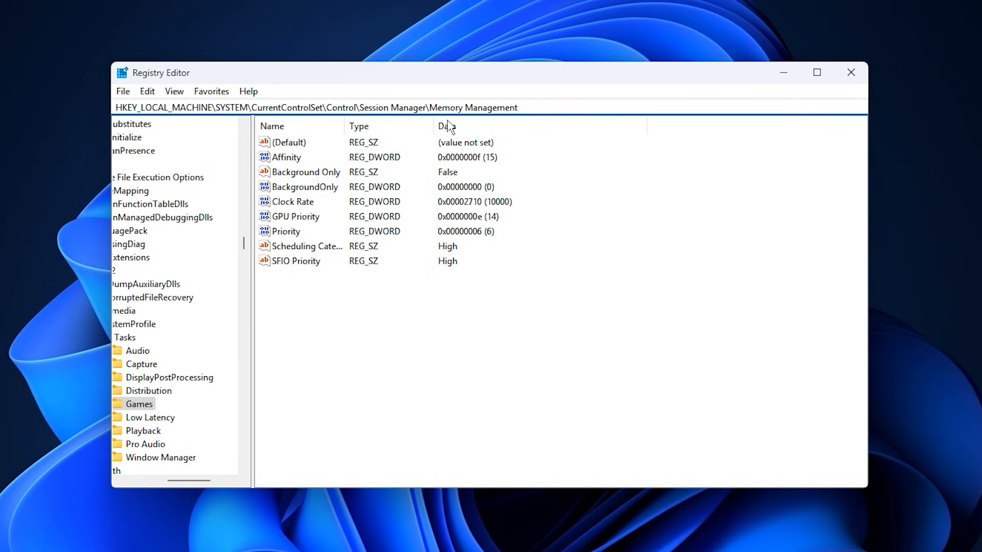
Step: Go to the Memory Management key and set LargeSystemCache to 1
left_click(158, 390)
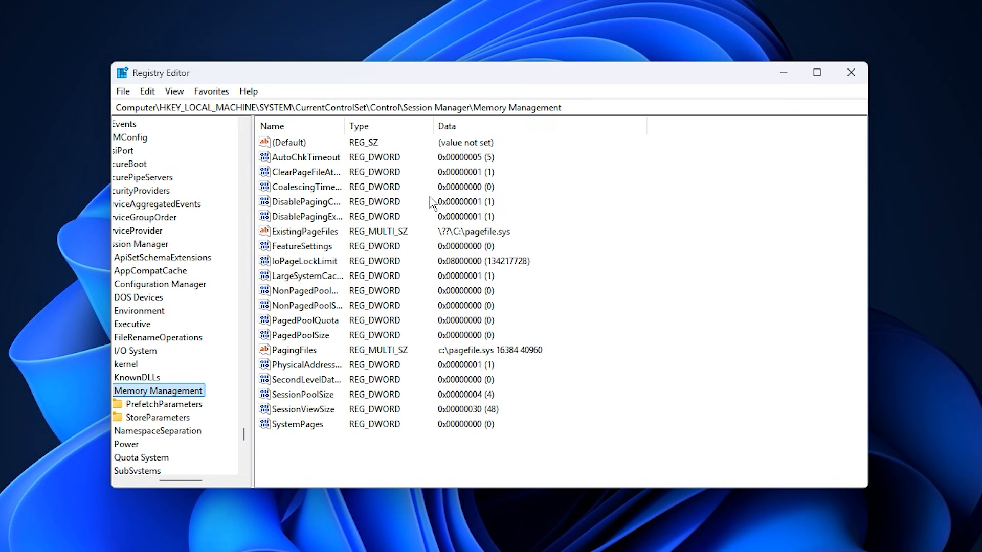
mouse_move(297, 354)
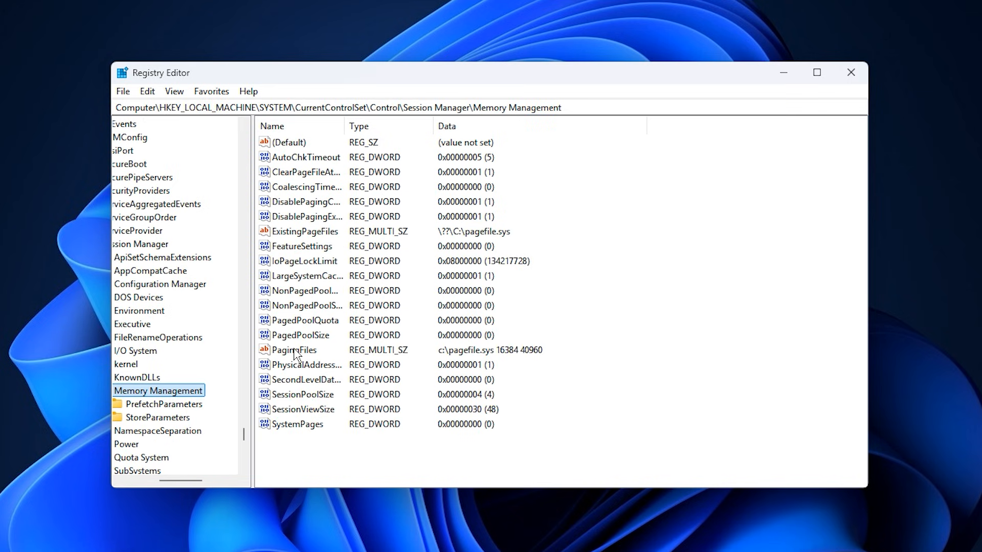
mouse_move(304, 295)
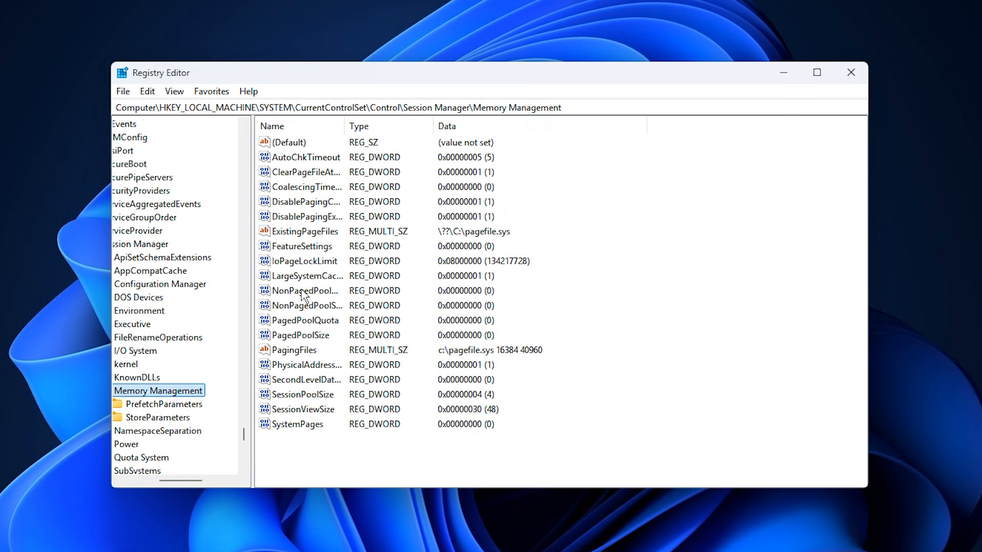
left_click(306, 275)
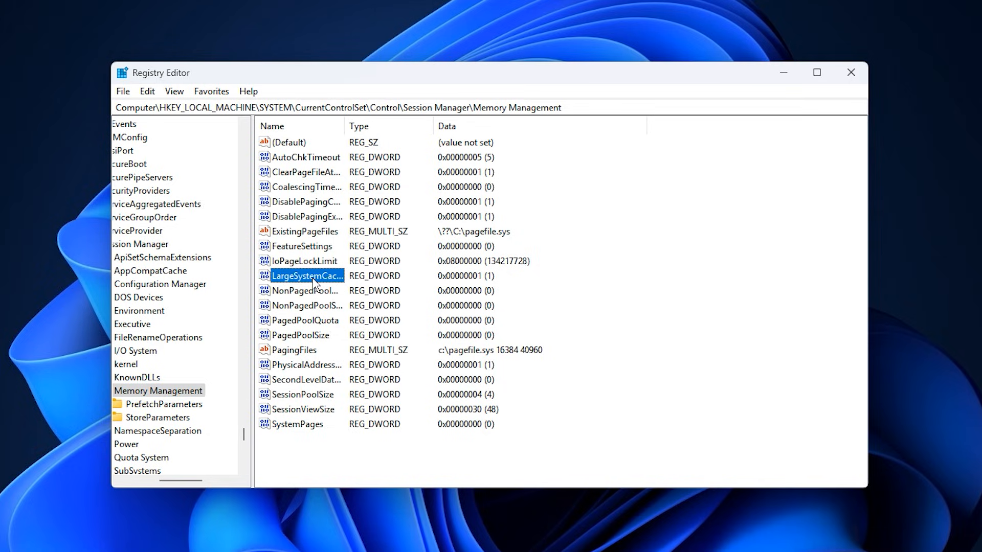
double_click(307, 275)
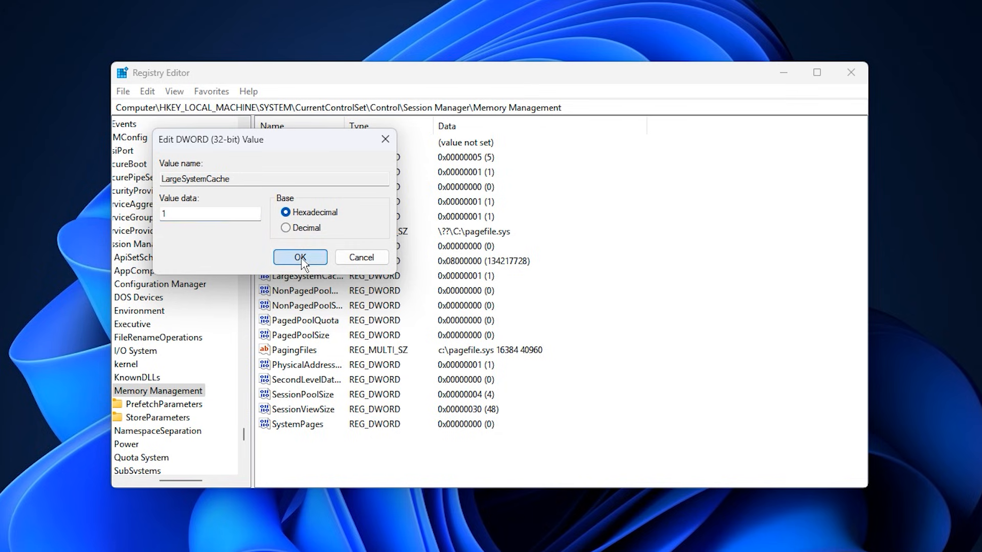
left_click(301, 257)
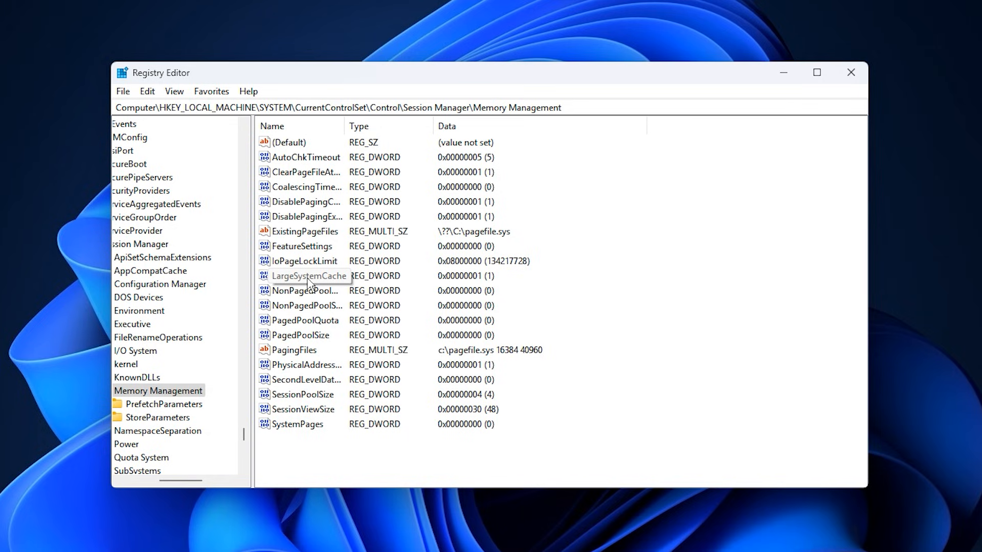
mouse_move(323, 303)
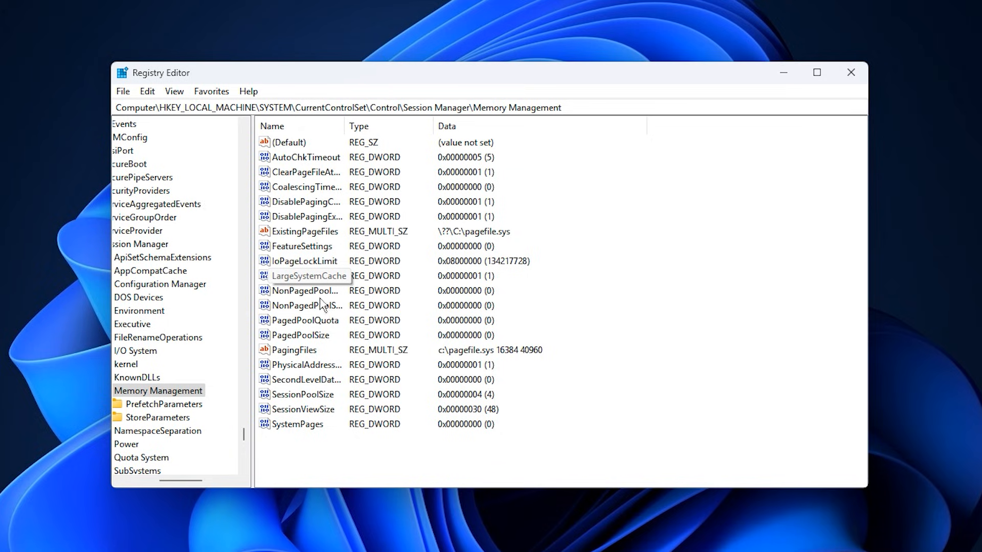
Step: Open ClearPageFileAtShutdown's Edit DWORD dialog under Memory Management
left_click(305, 172)
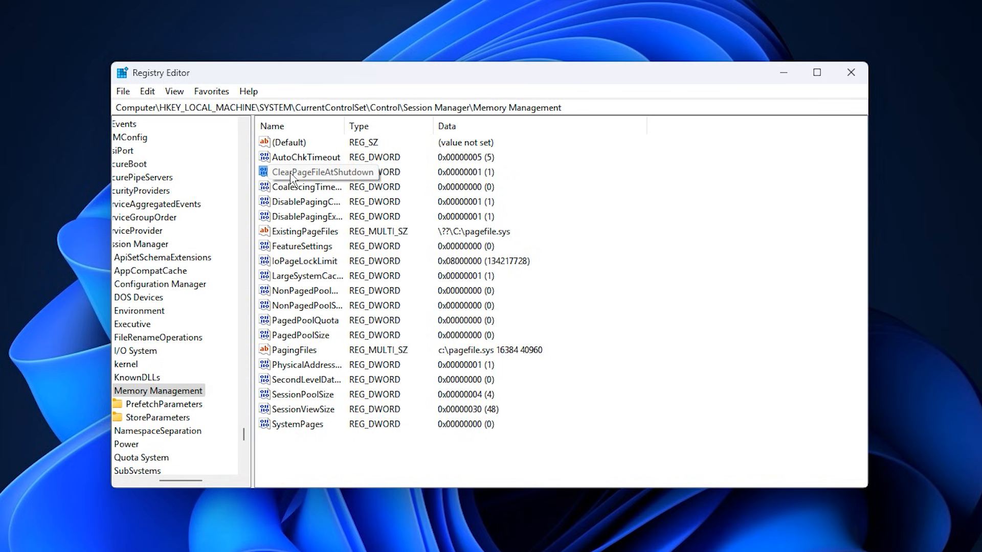
double_click(317, 172)
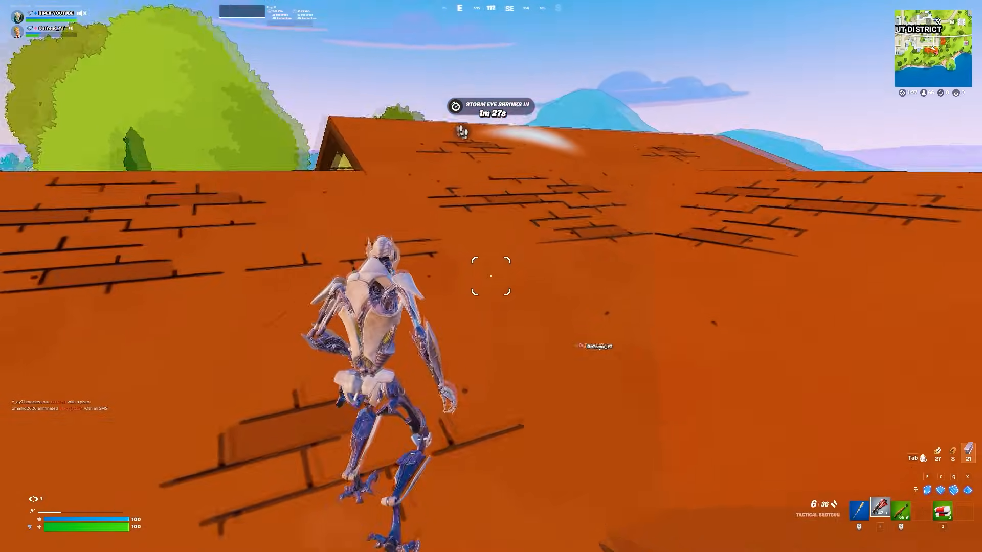
left_click(491, 279)
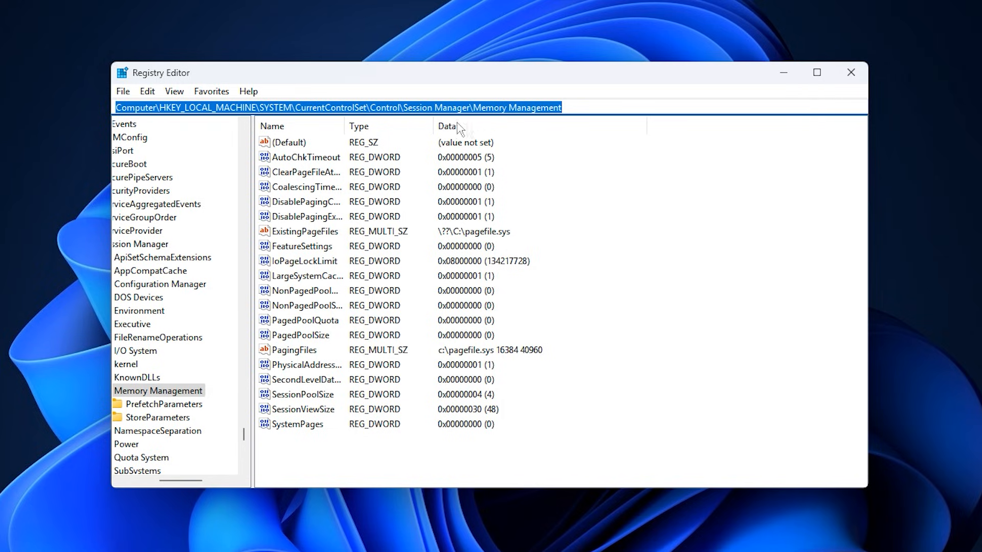
mouse_move(451, 126)
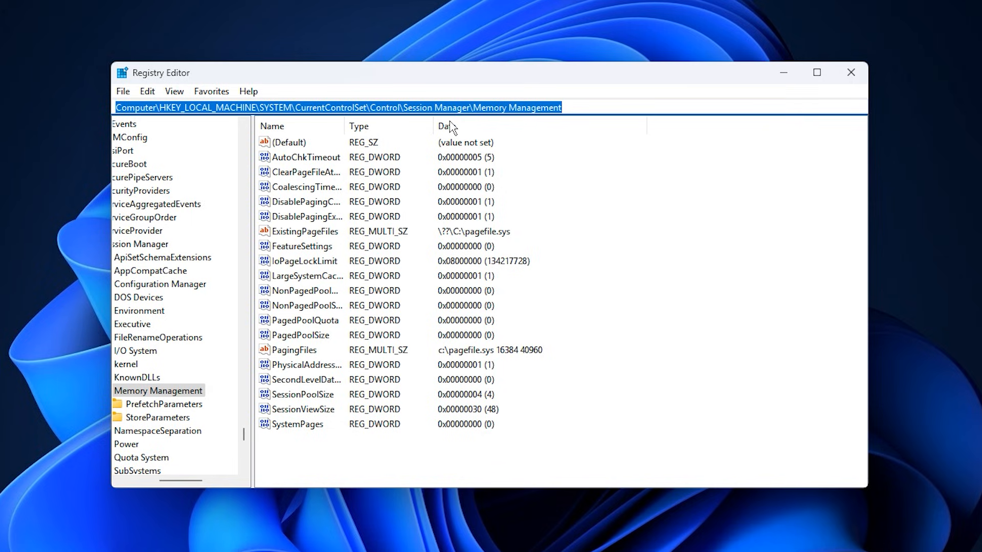
mouse_move(503, 133)
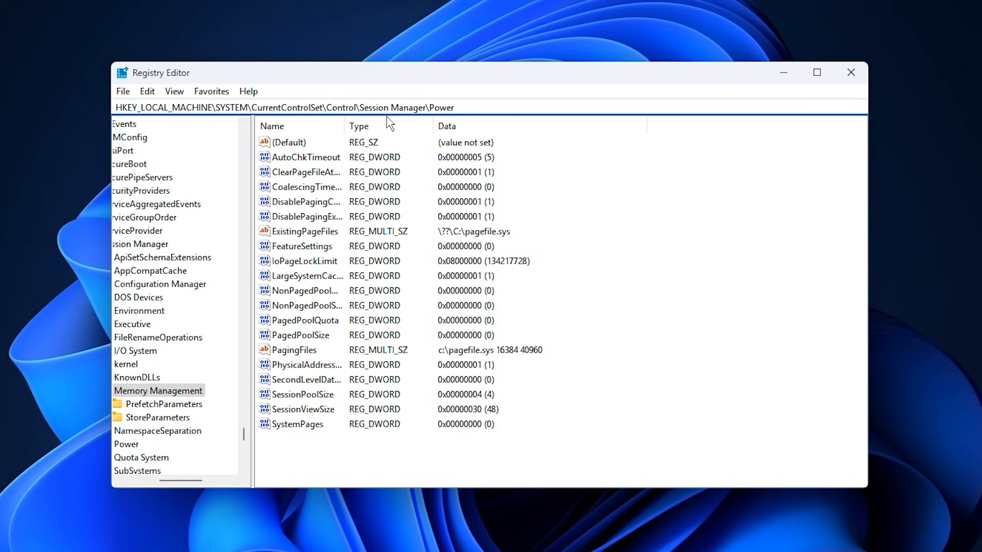
mouse_move(407, 129)
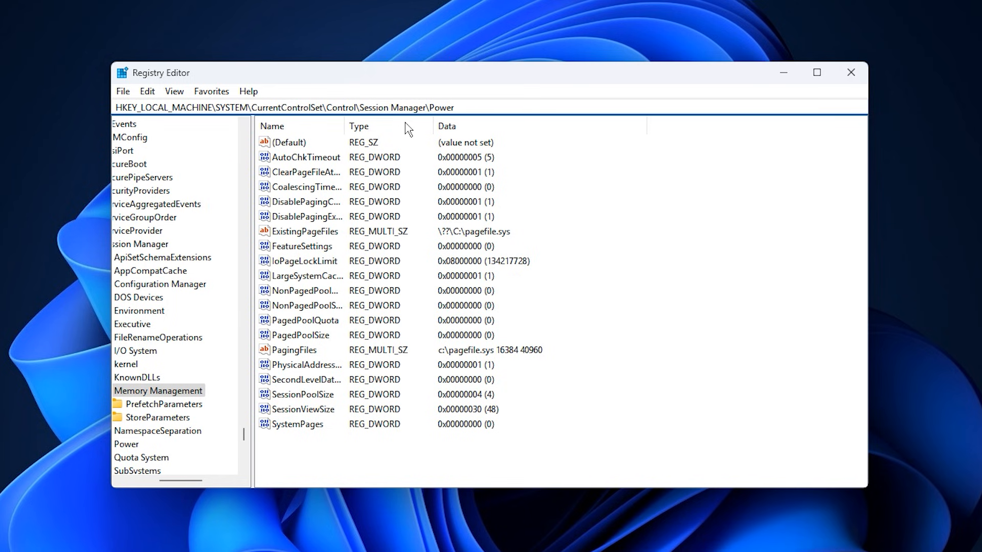
Step: In Session Manager\Power, change HiberbootEnabled from 0 to 1
left_click(126, 444)
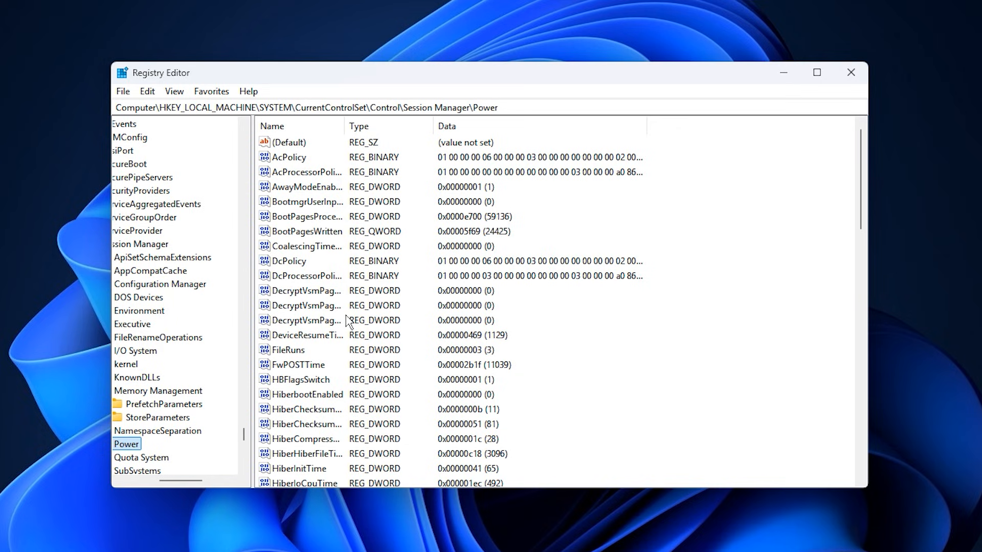
scroll("down", 3)
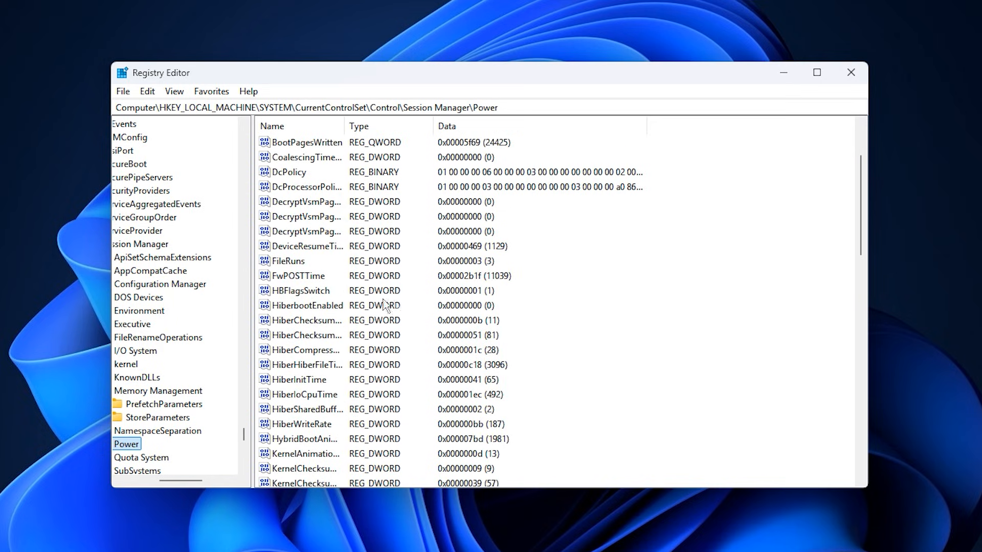
double_click(306, 306)
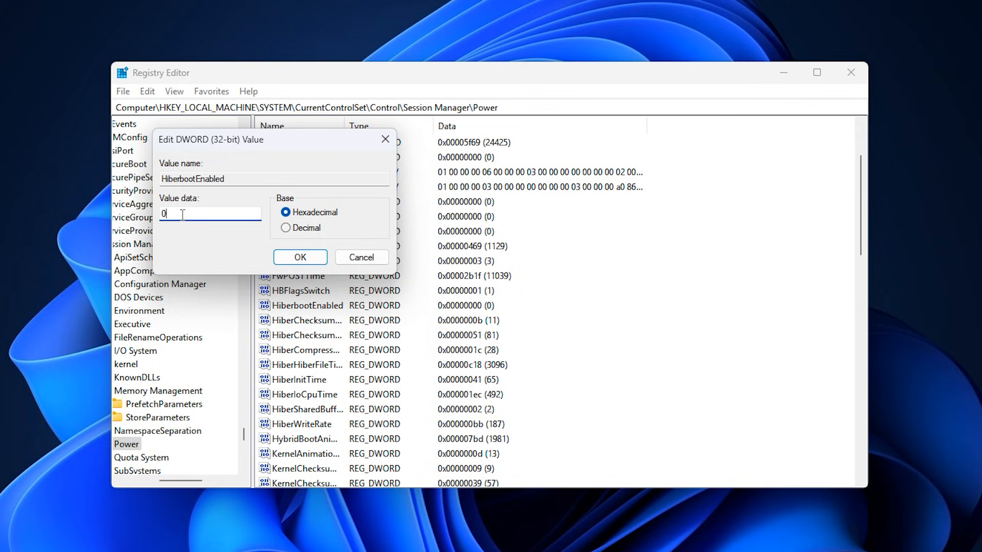
type("1")
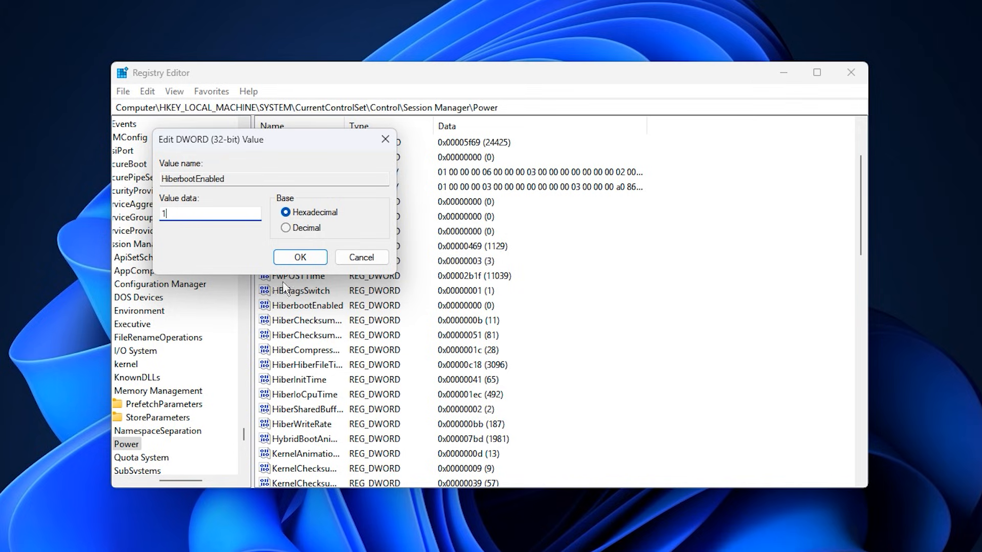
left_click(300, 257)
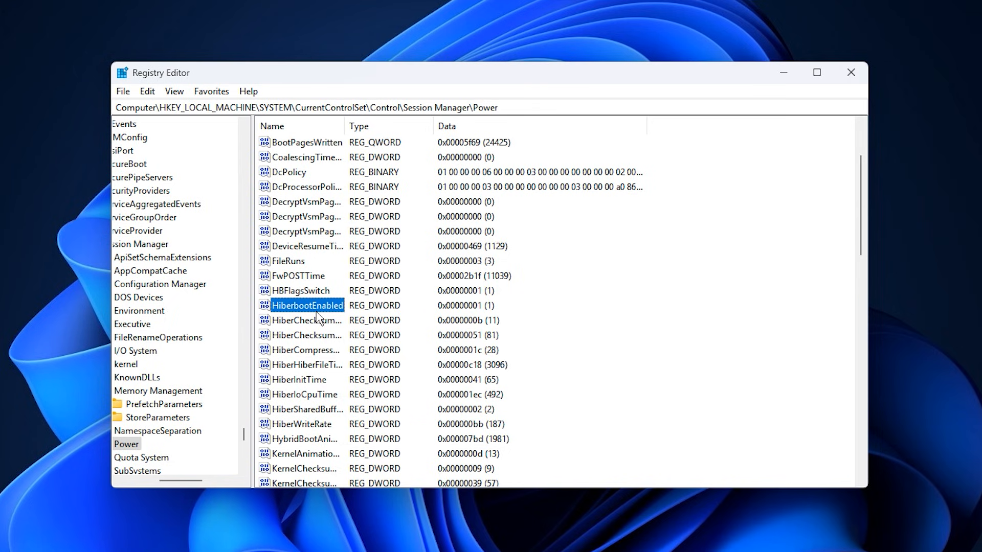
mouse_move(422, 262)
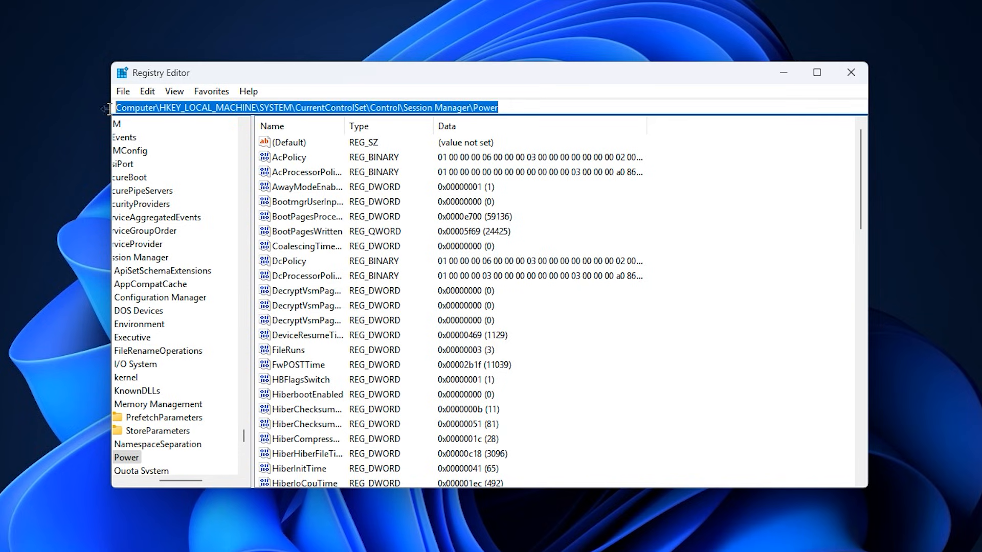
mouse_move(486, 134)
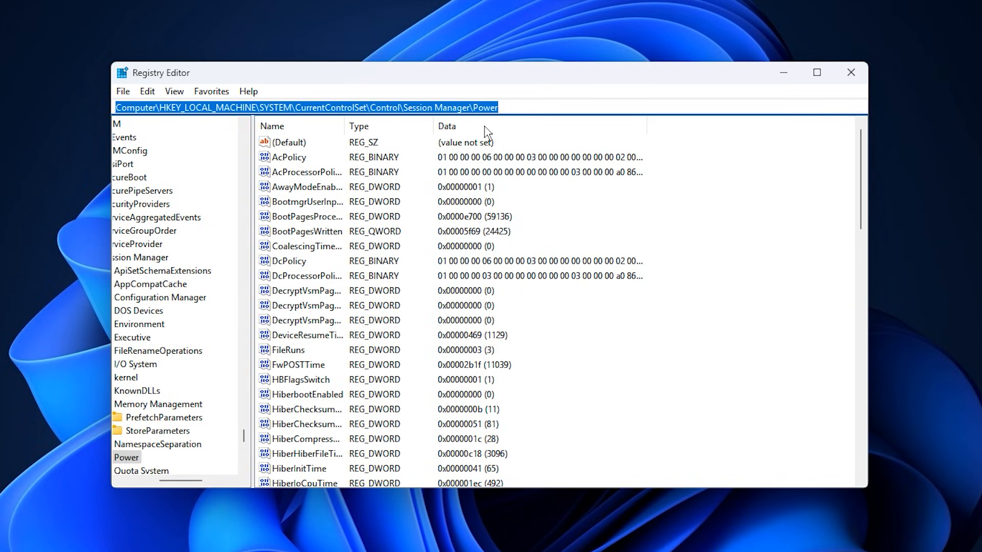
Step: Under Policies\Microsoft\Windows\DeliveryOptimization, confirm NonBestEffortLimit at 0
type("Computer\\HKEY_LOCAL_MACHINE\\SOFTWARE\\Policies\\Microsoft\\Windows\\DeliveryOptimization")
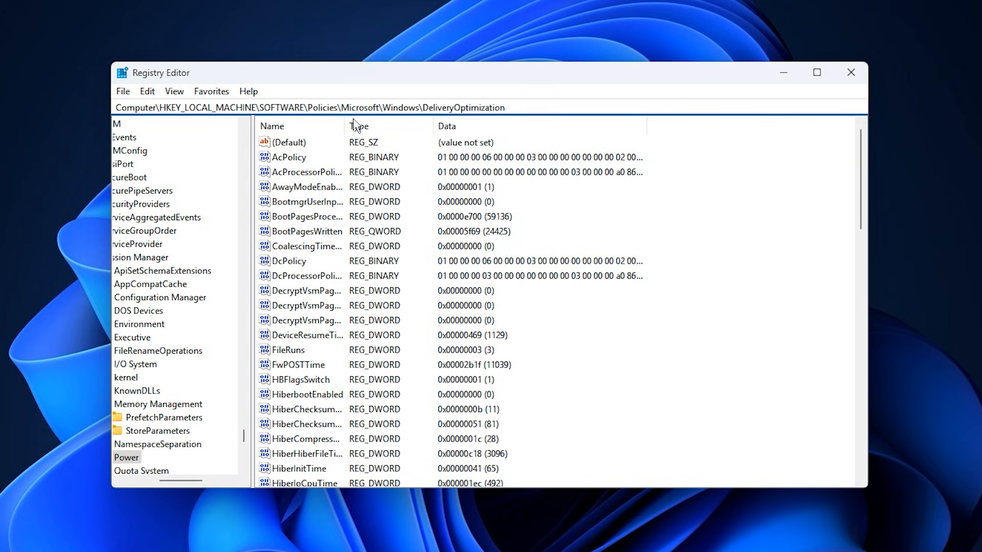
mouse_move(455, 108)
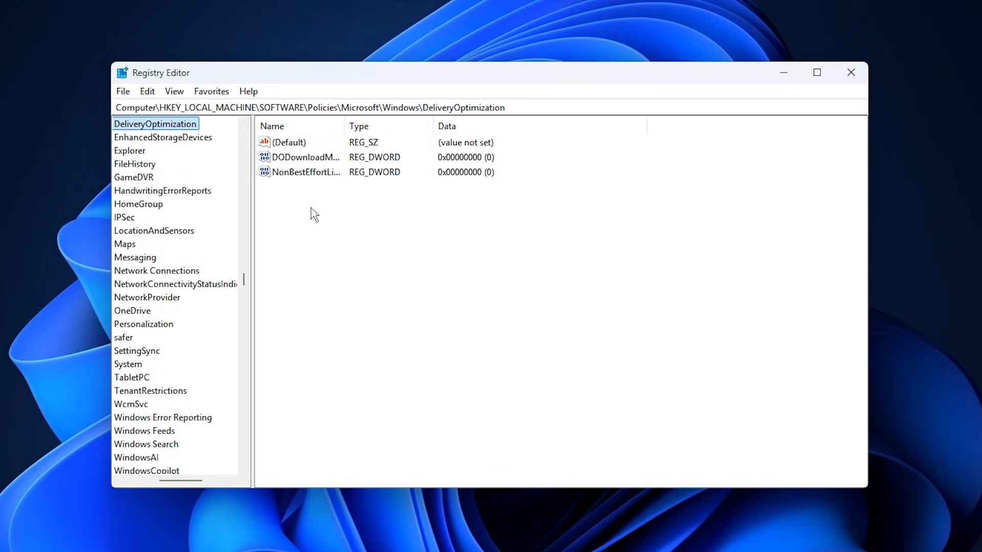
mouse_move(323, 220)
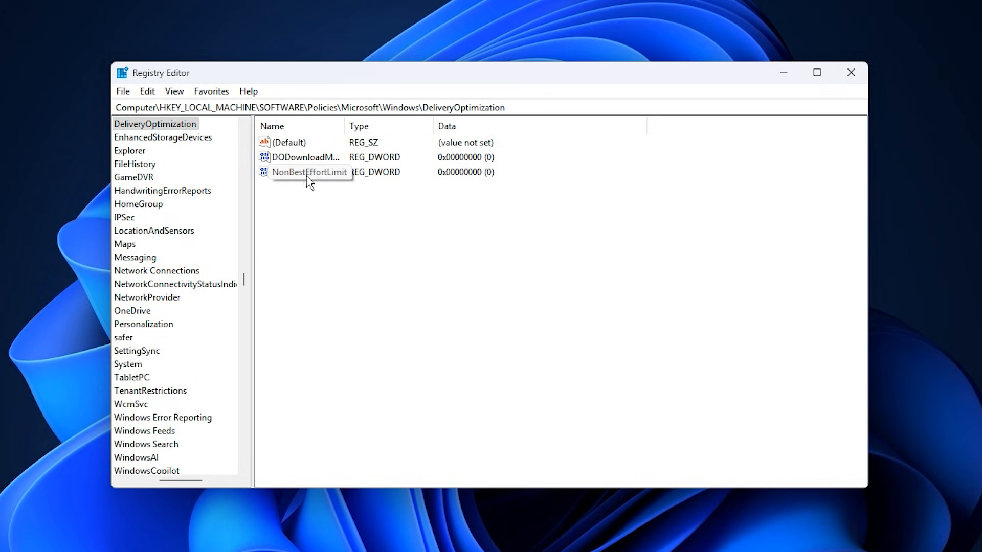
mouse_move(300, 183)
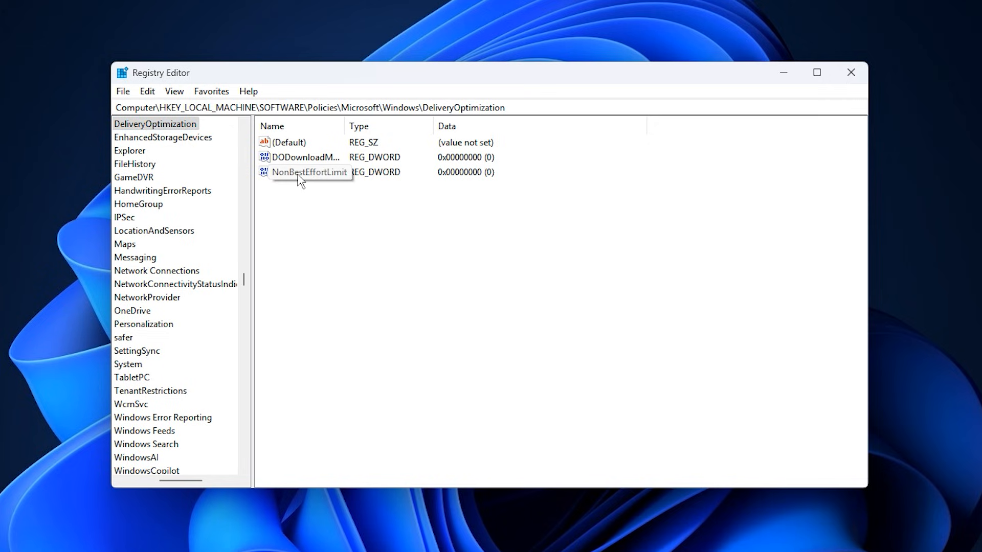
double_click(309, 172)
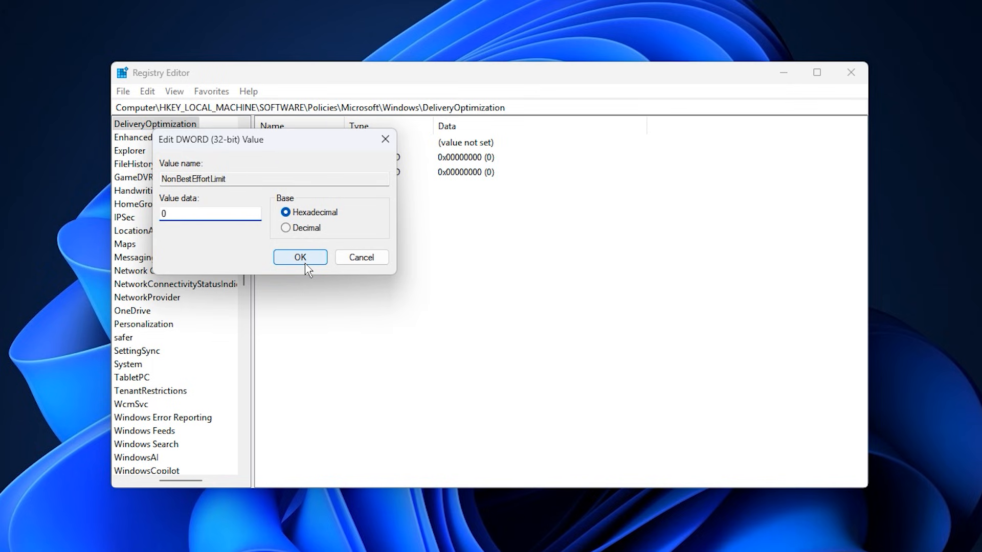
left_click(300, 258)
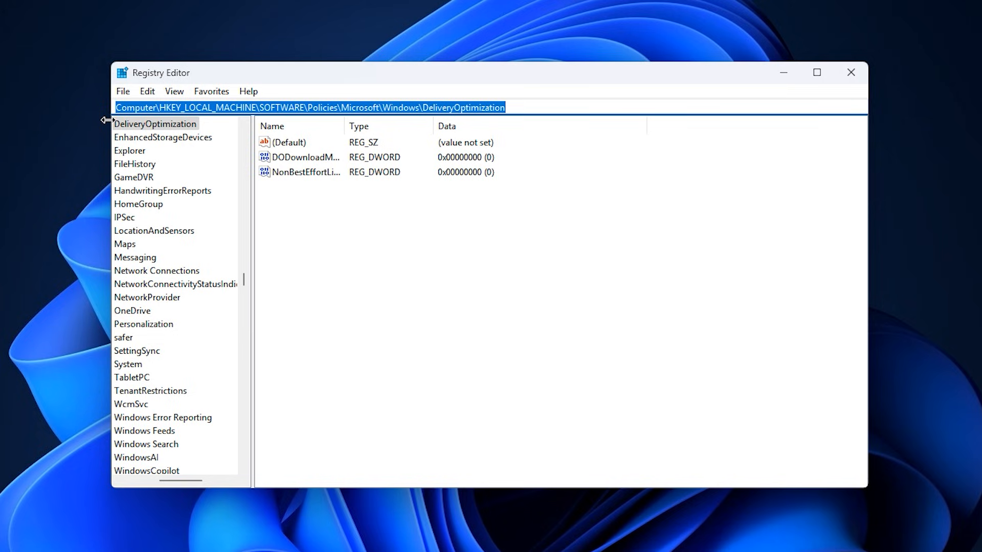
mouse_move(411, 126)
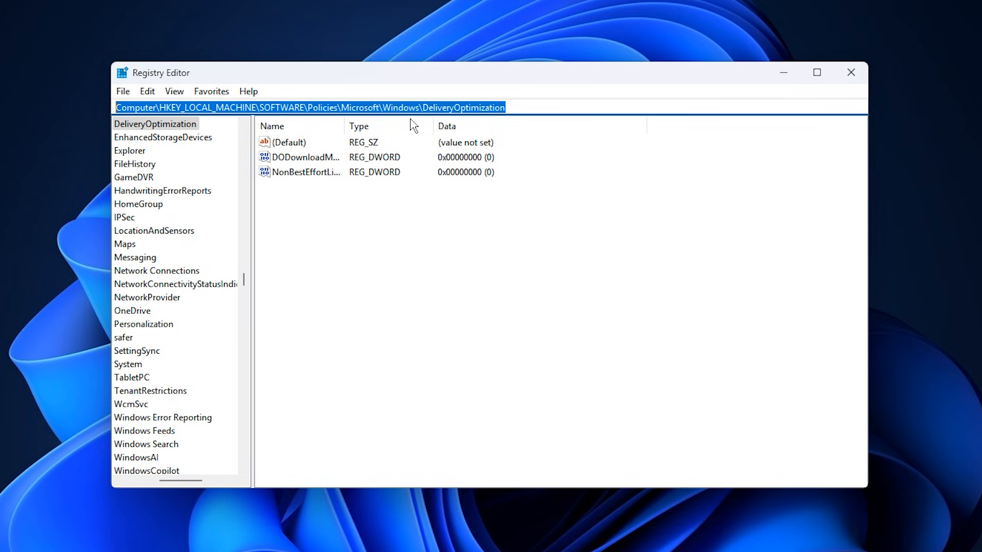
Step: Under Control\Power\PowerThrottling, confirm PowerThrottlingOff at 1
type("HKEY_LOCAL_MACHINE\\SYSTEM\\CurrentControlSet\\Control\\Power\\PowerThrottling")
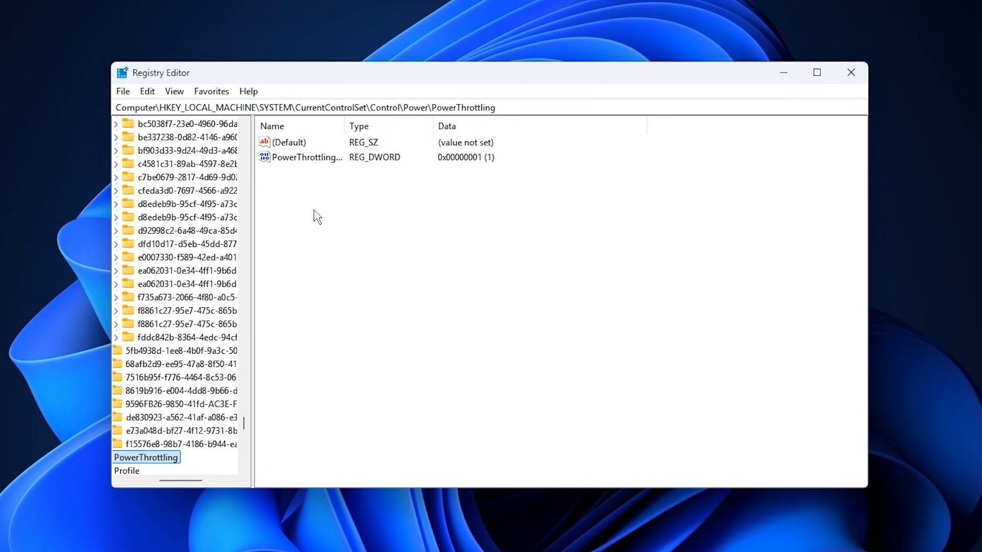
left_click(288, 143)
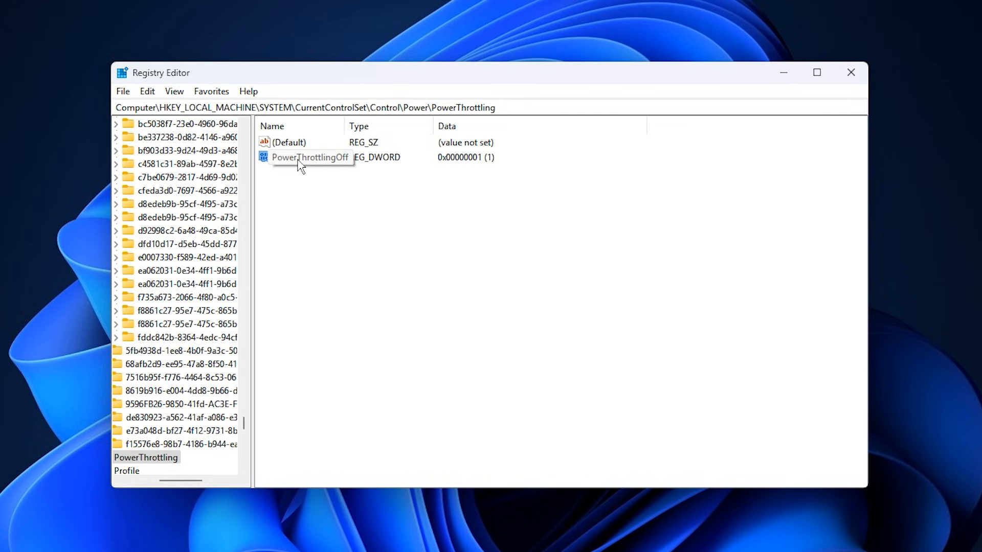
double_click(312, 157)
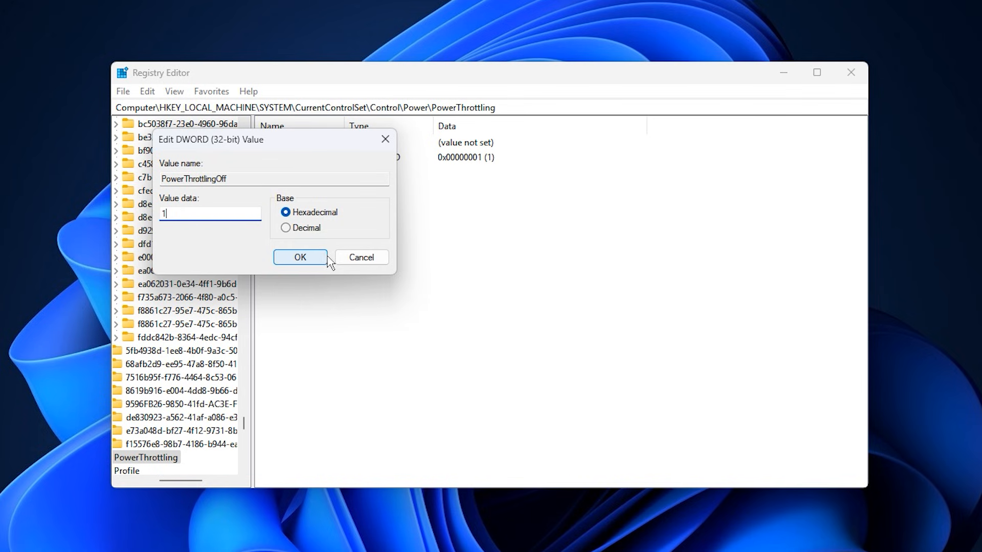
left_click(300, 257)
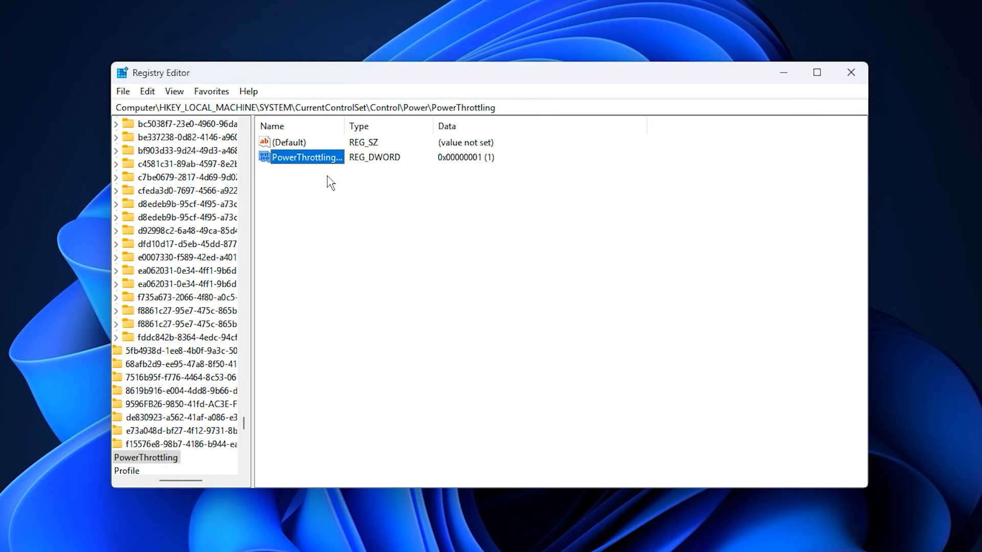
mouse_move(334, 185)
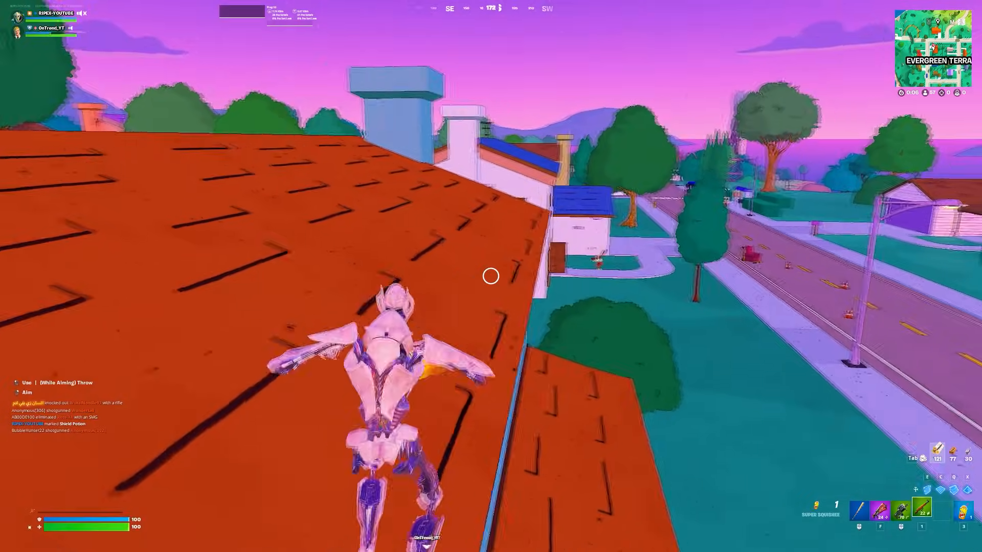
left_click(492, 276)
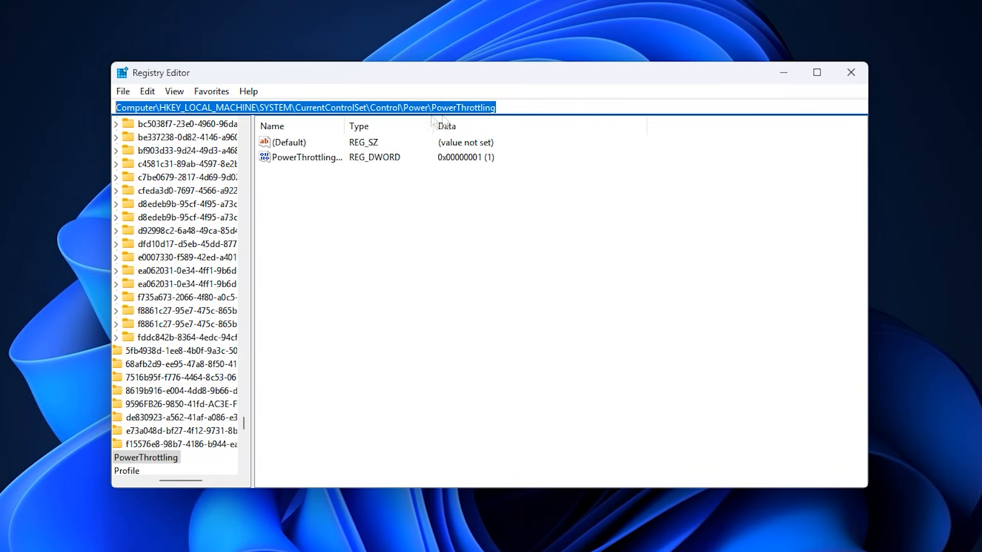
Step: Under Multimedia\SystemProfile, confirm NetworkThrottlingIndex at ffffffff
type("HKEY_LOCAL_MACHINE\\SOFTWARE\\Microsoft\\Windows NT\\CurrentVersion\\Multimedia\\SystemProfile")
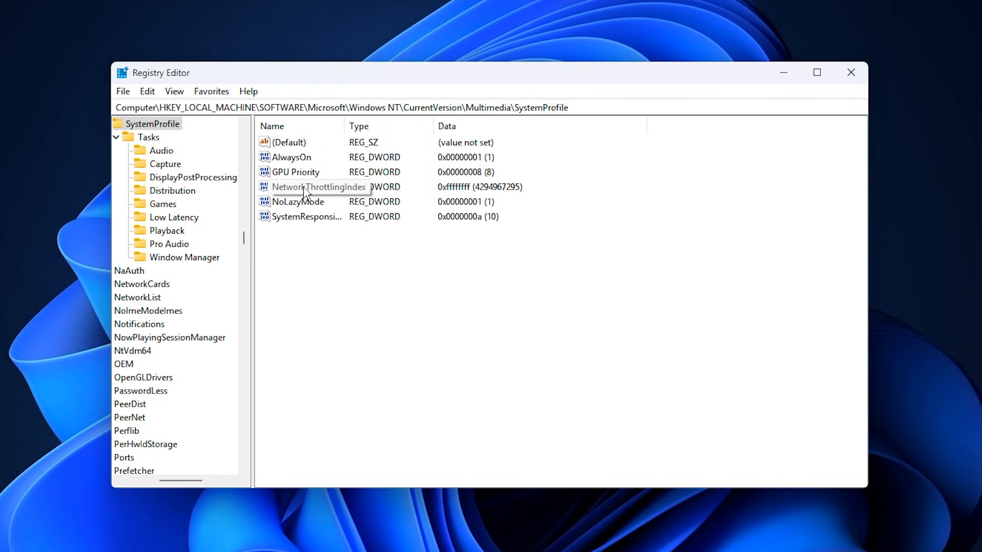
double_click(318, 187)
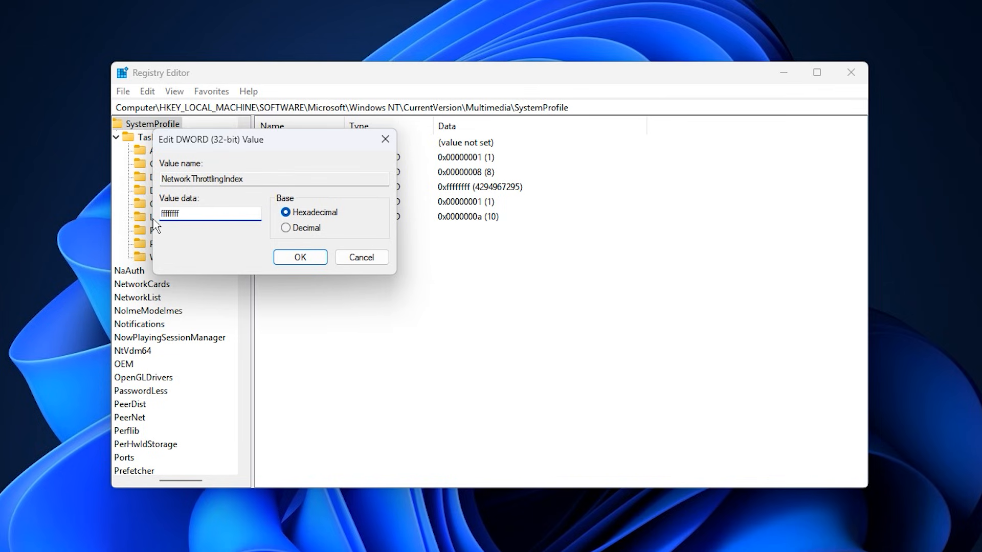
left_click(299, 256)
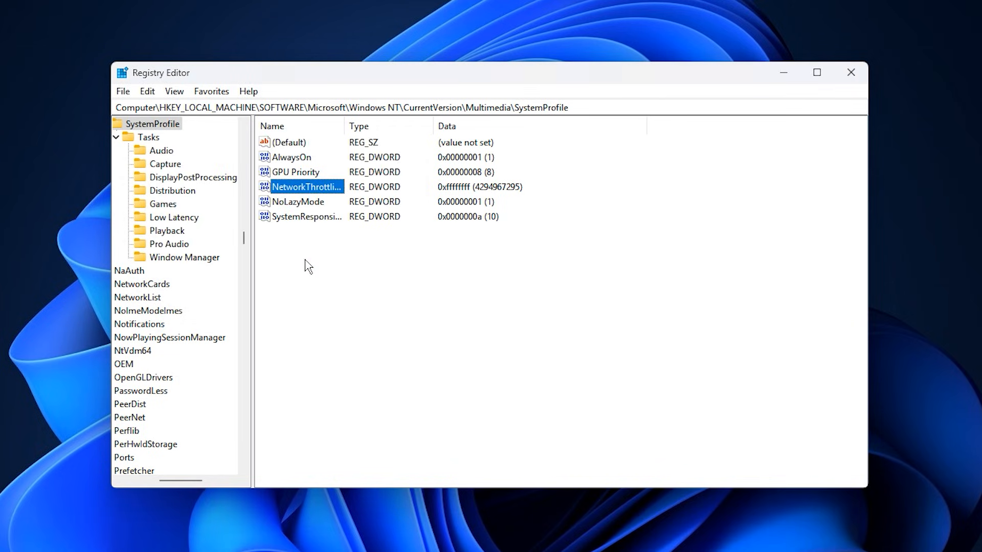
mouse_move(309, 284)
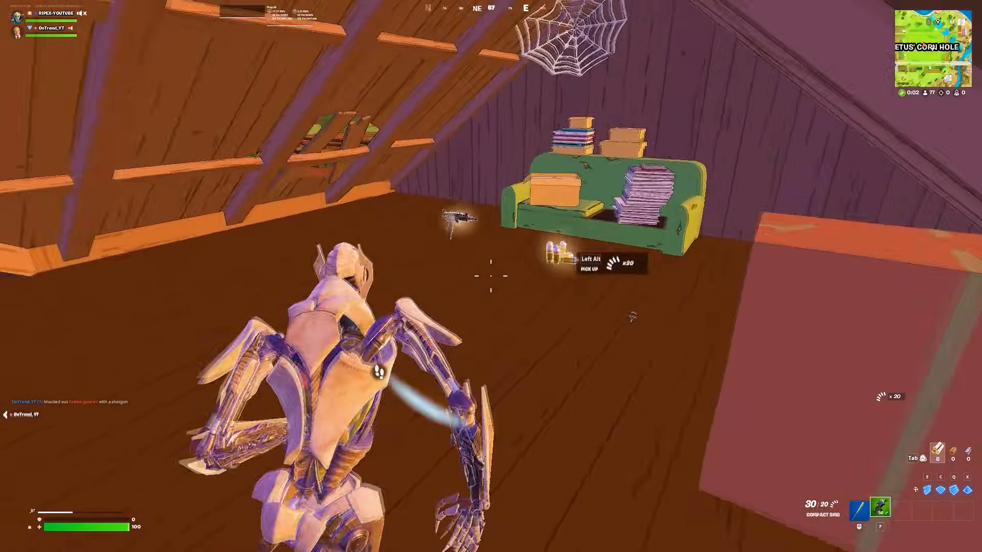
Step: Shoot the attic opponent until eliminated for 600 XP
left_click(487, 278)
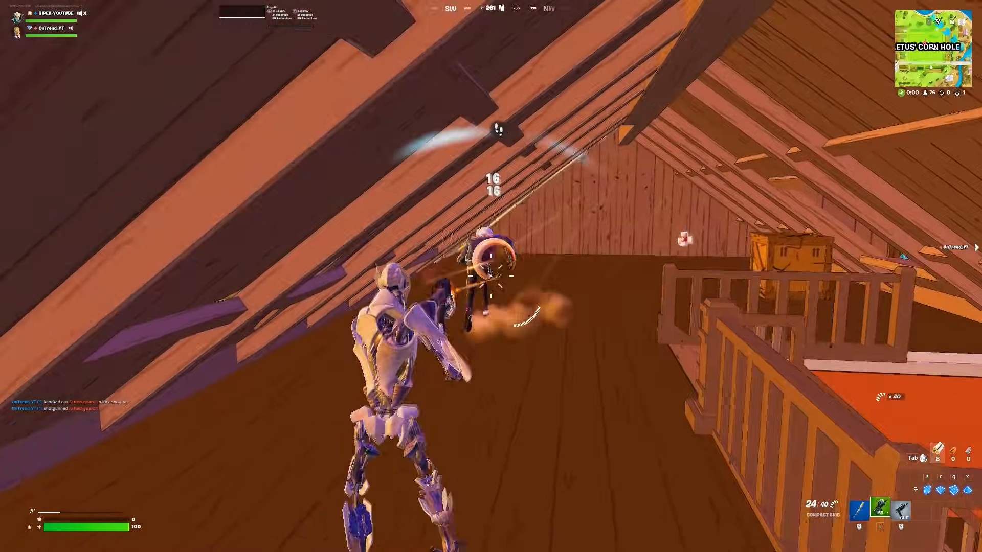
left_click(489, 284)
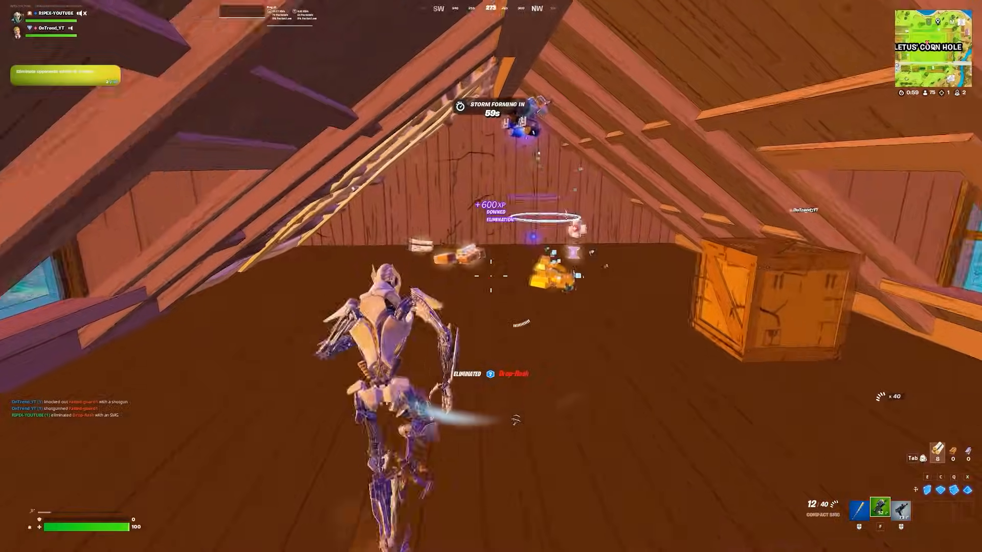